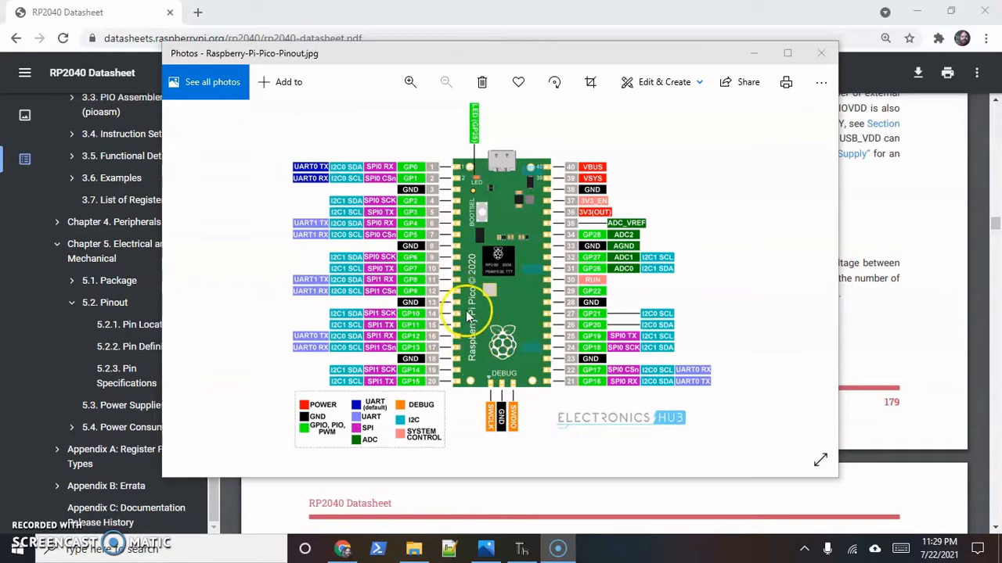
mouse_move(485, 344)
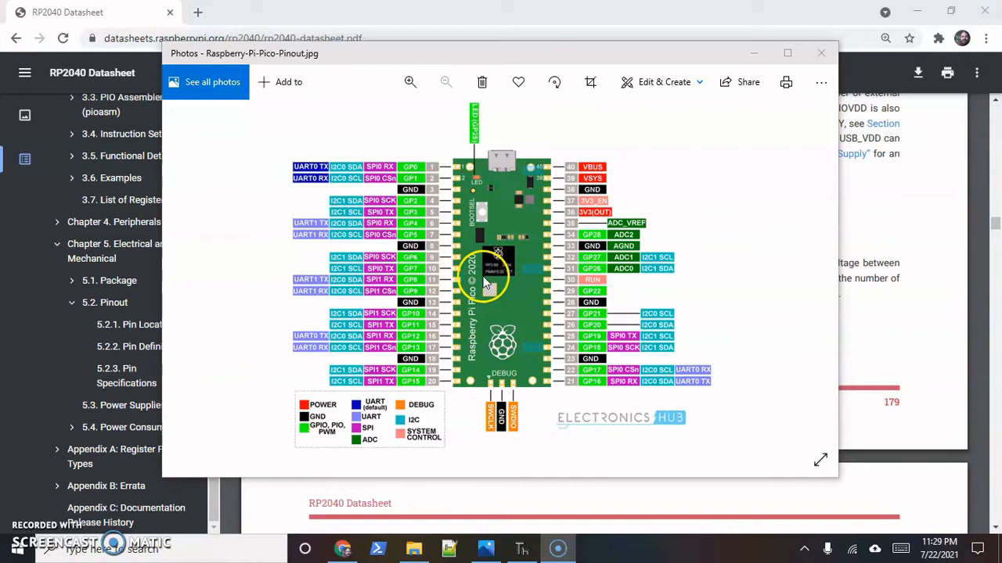
mouse_move(457, 252)
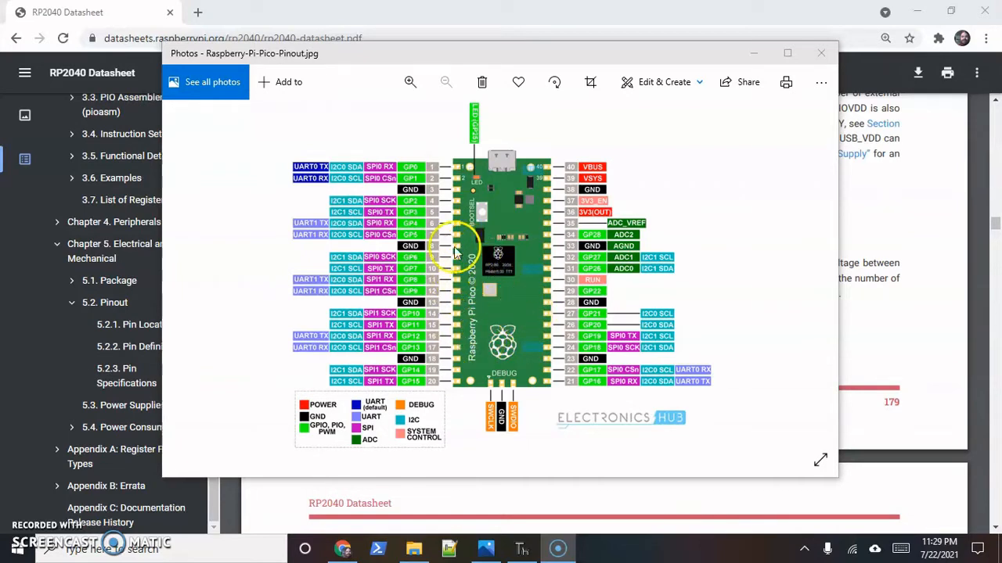
mouse_move(278, 225)
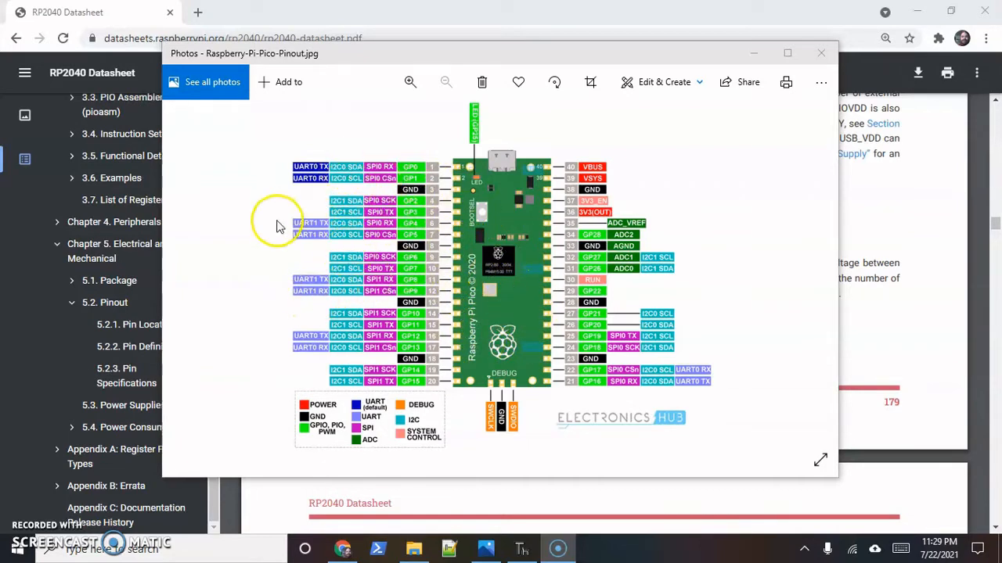
mouse_move(414, 238)
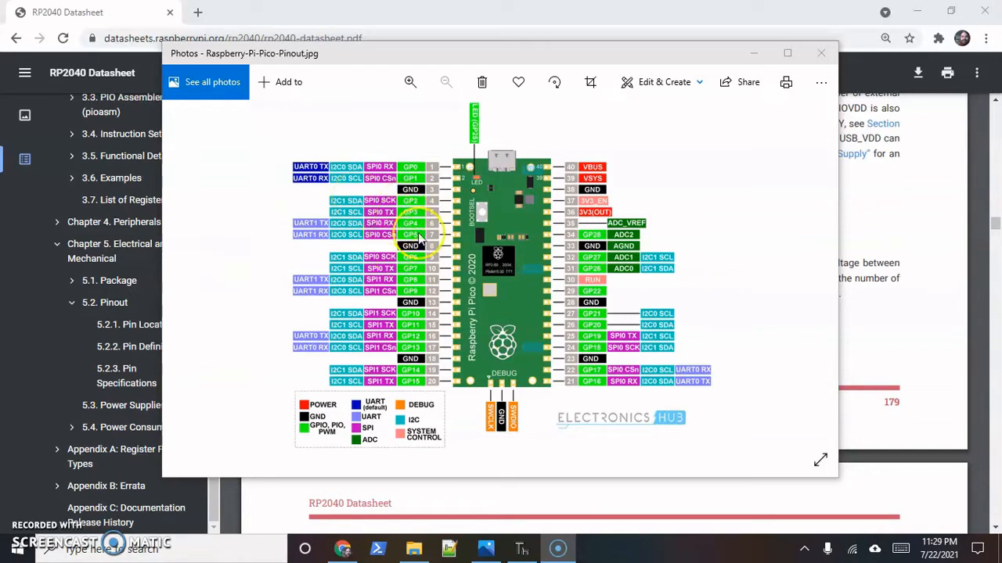
mouse_move(372, 142)
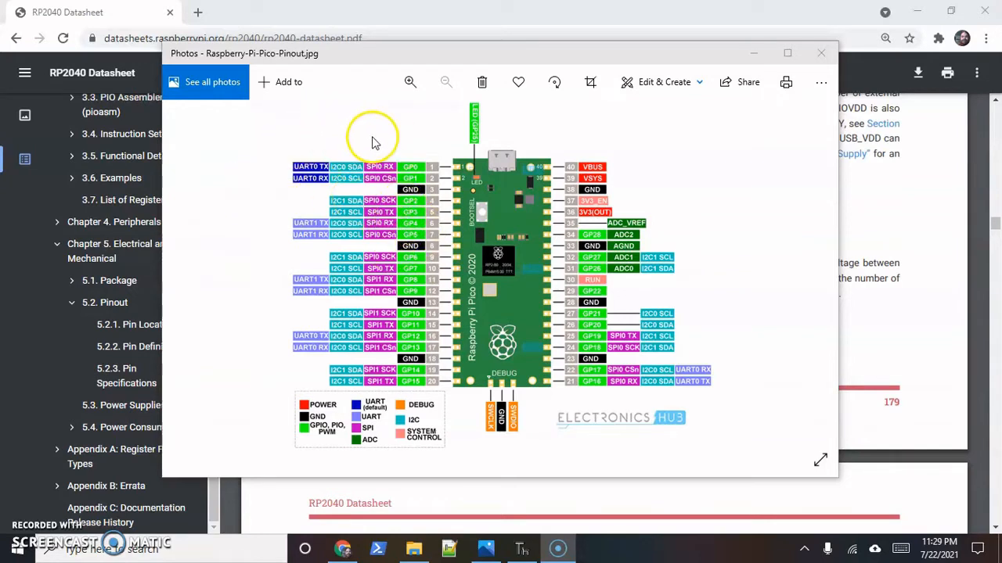
mouse_move(241, 258)
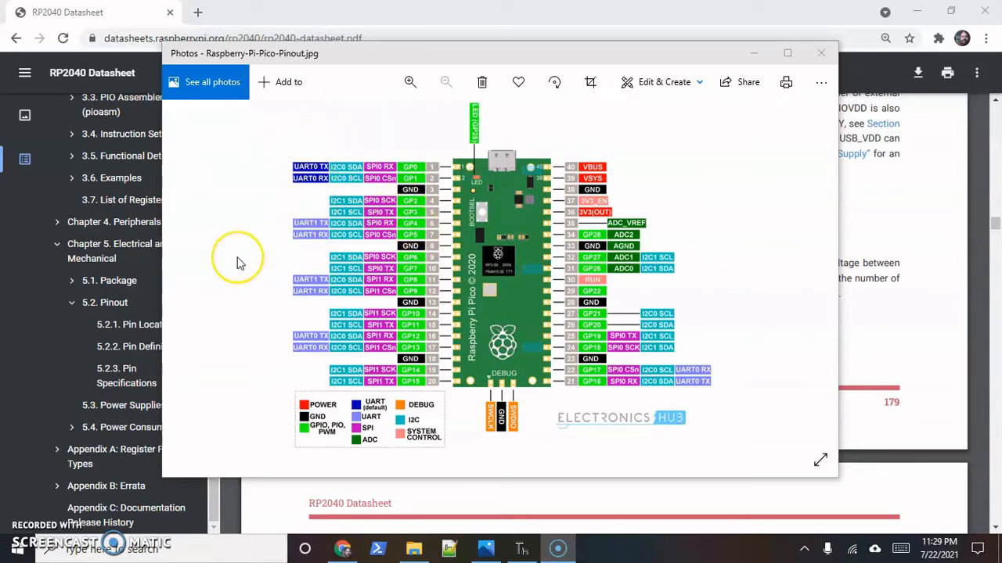
mouse_move(241, 263)
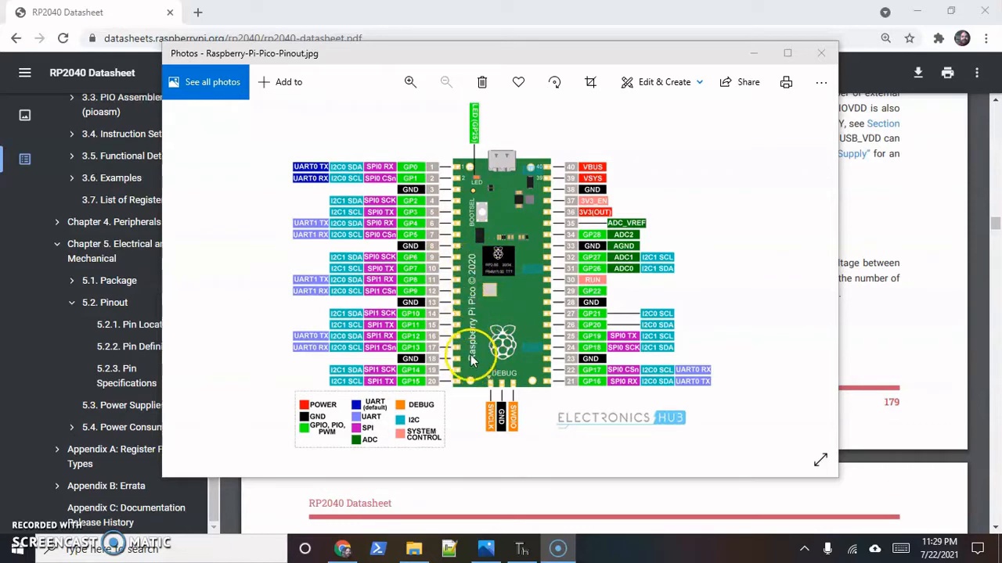
mouse_move(482, 311)
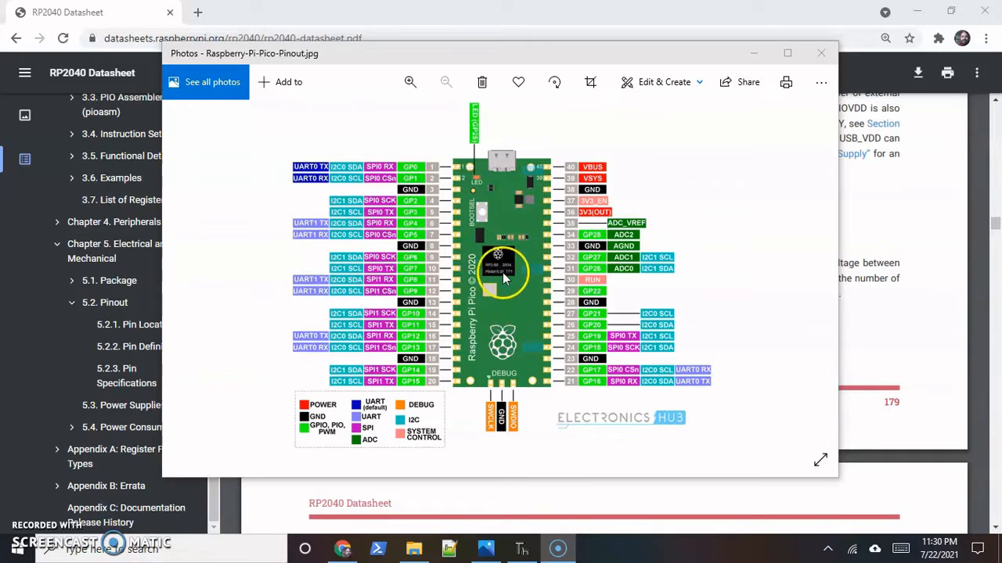
mouse_move(479, 238)
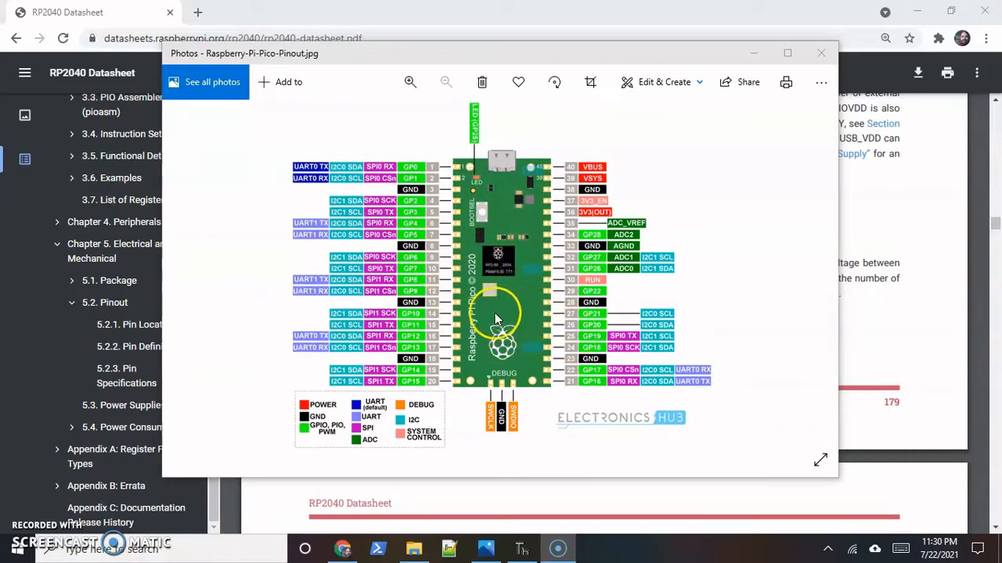
mouse_move(514, 297)
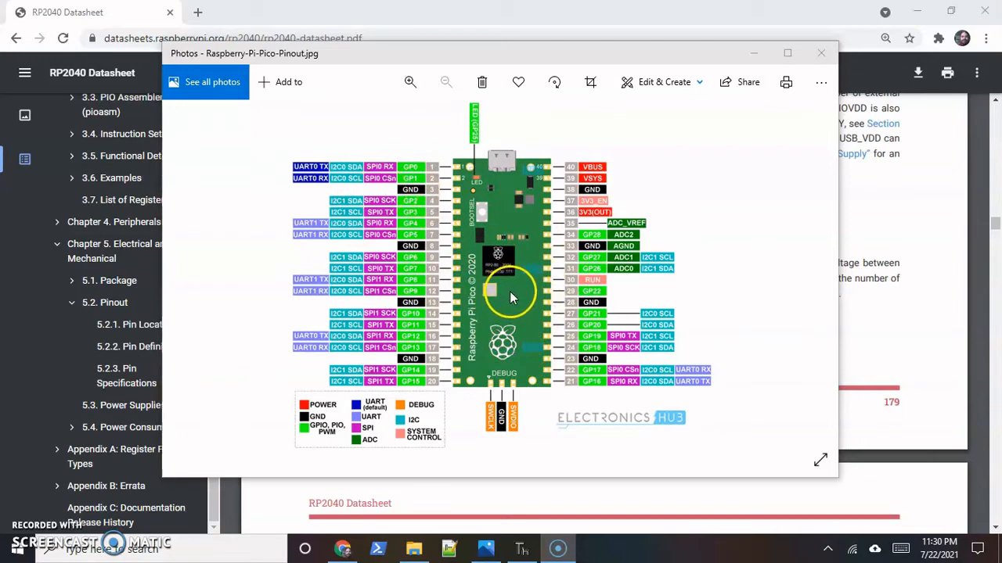
mouse_move(504, 242)
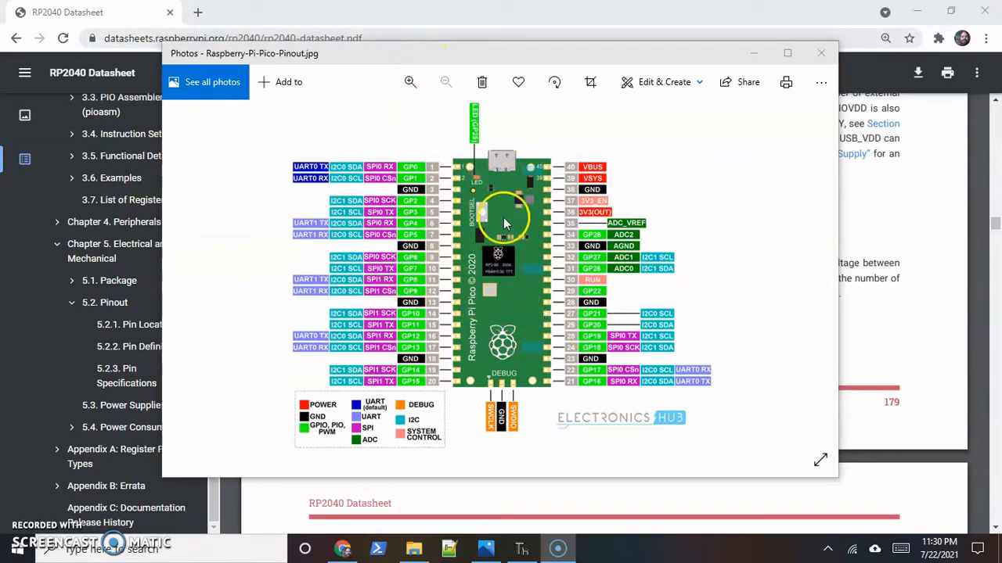
mouse_move(451, 9)
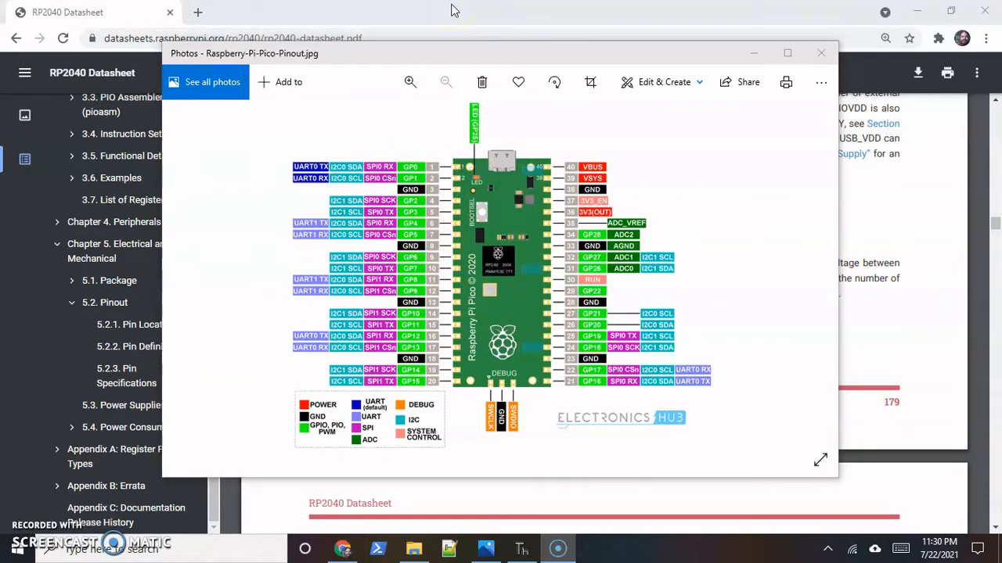
Close the pinout photo and highlight the sentence that ADC_AVDD can share IOVDD's supply.
click(821, 53)
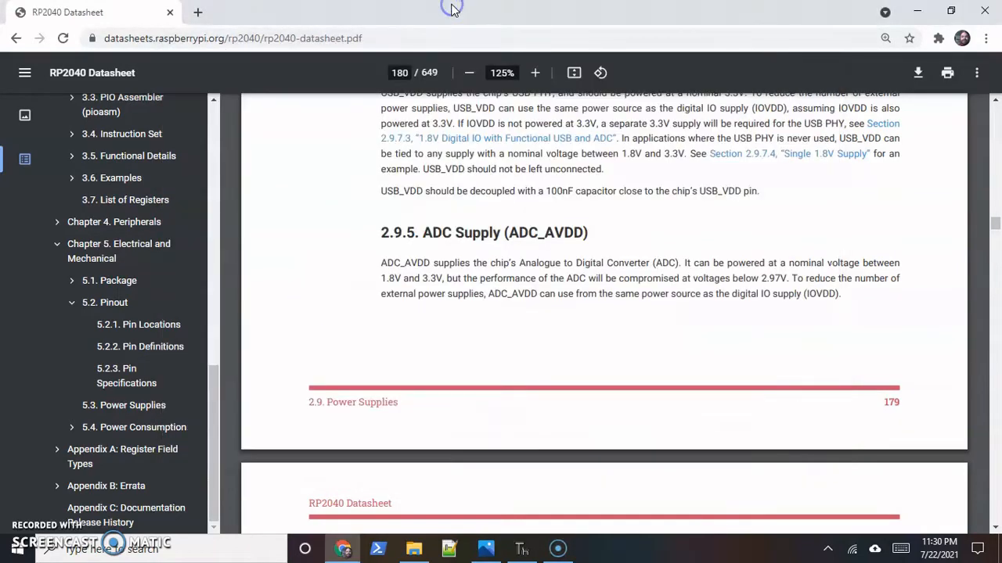
mouse_move(454, 220)
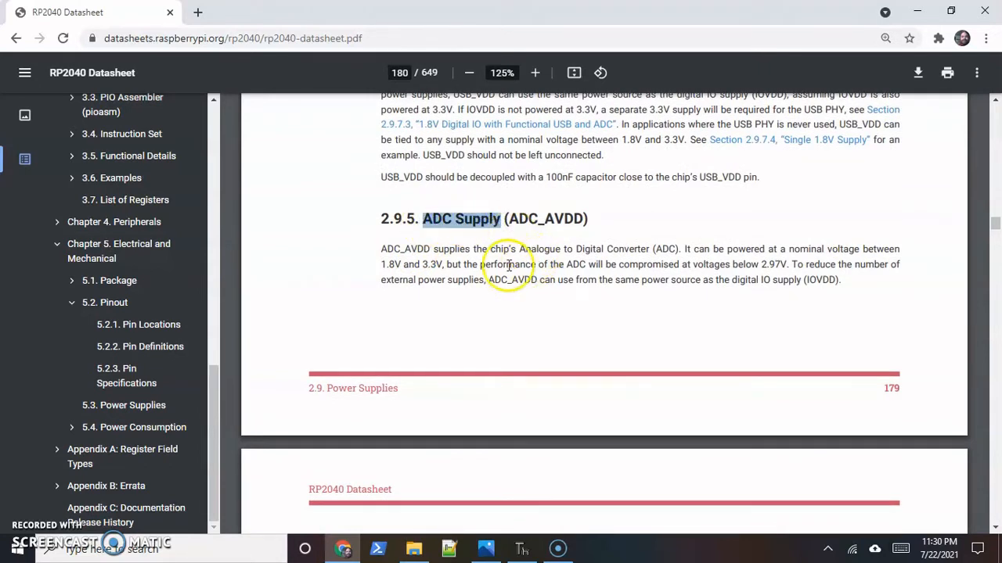
mouse_move(468, 257)
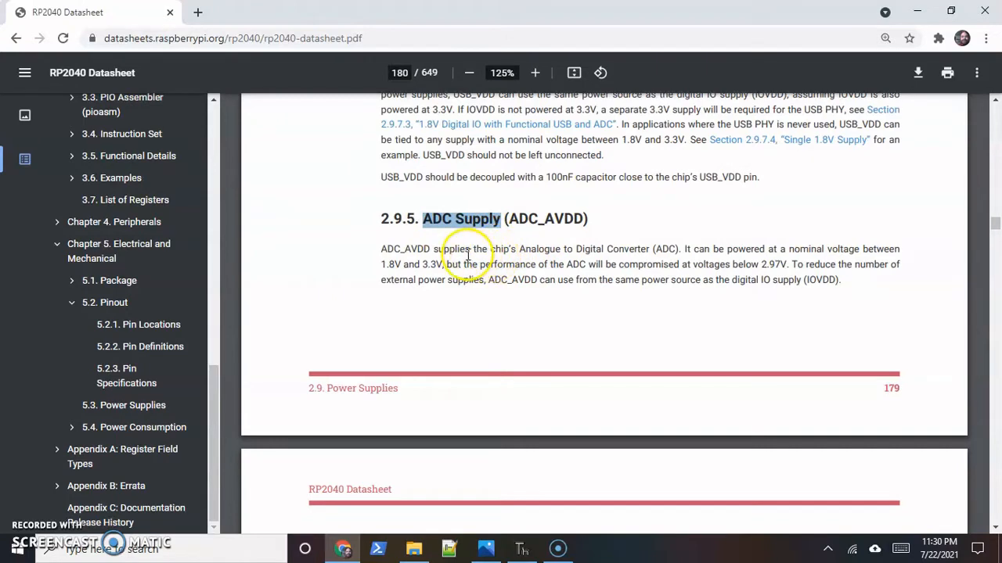
drag(466, 249, 723, 265)
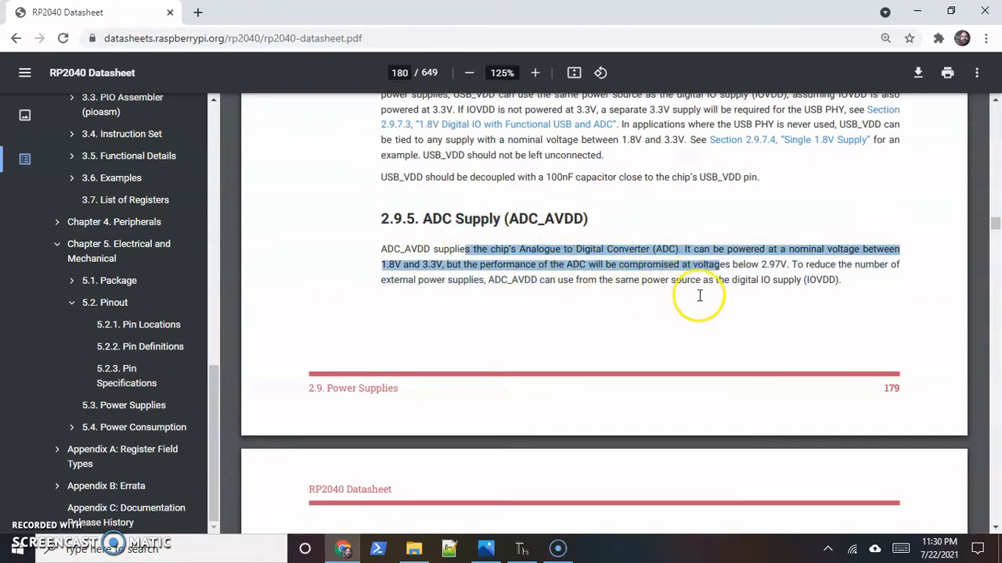
click(585, 263)
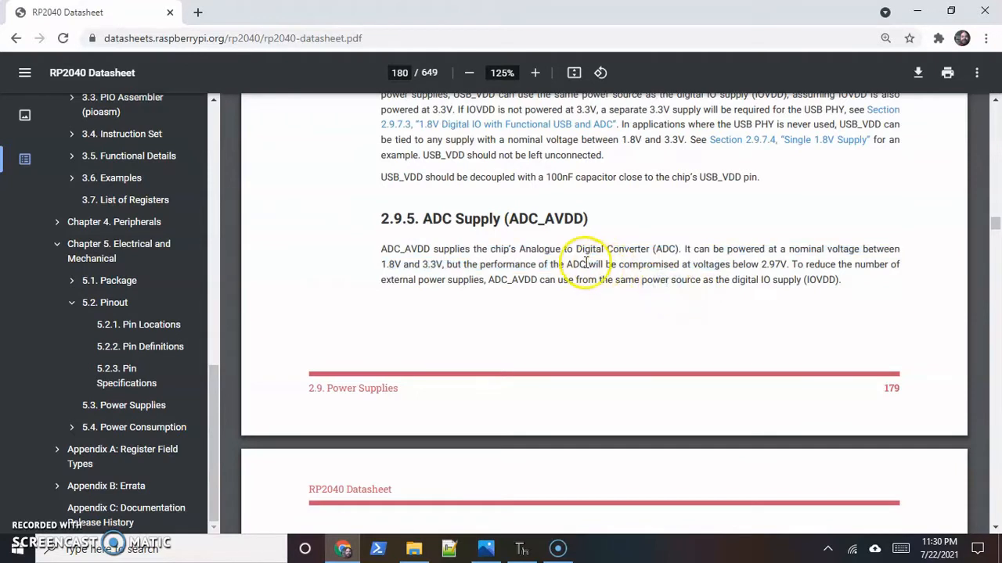
mouse_move(555, 258)
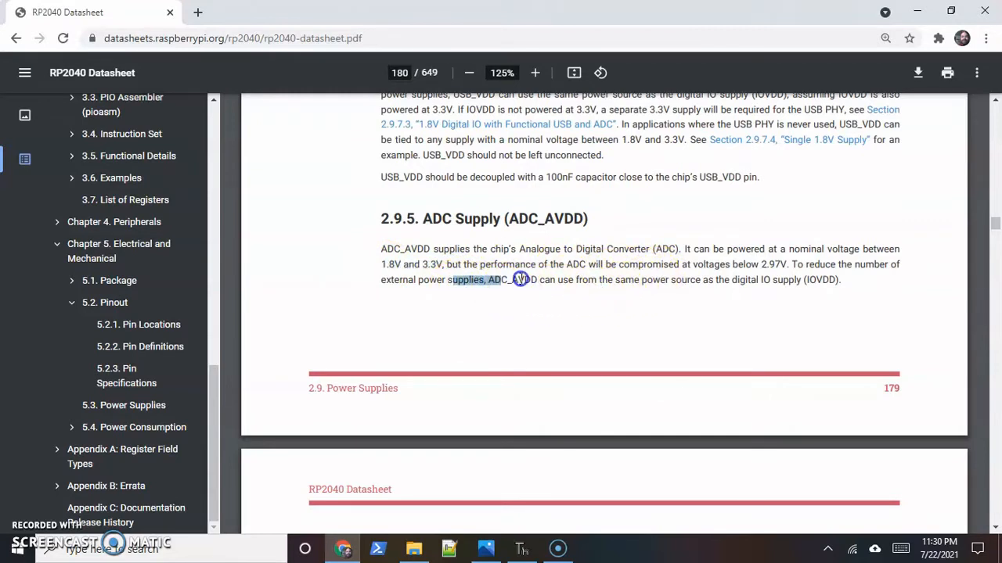
drag(519, 278, 779, 279)
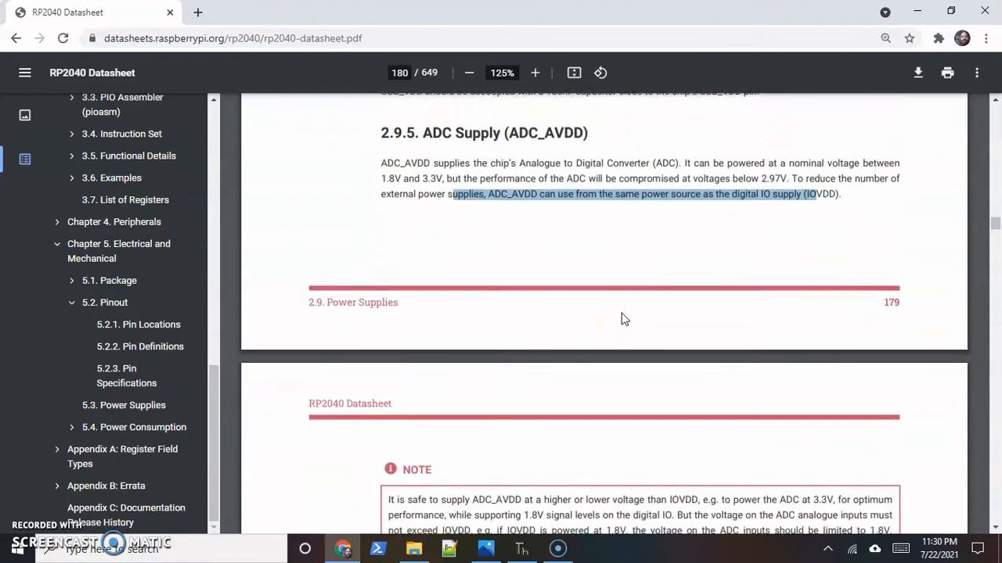
Mark part of the ADC_AVDD safety note while moving back toward the IOVDD section.
scroll(down, 3)
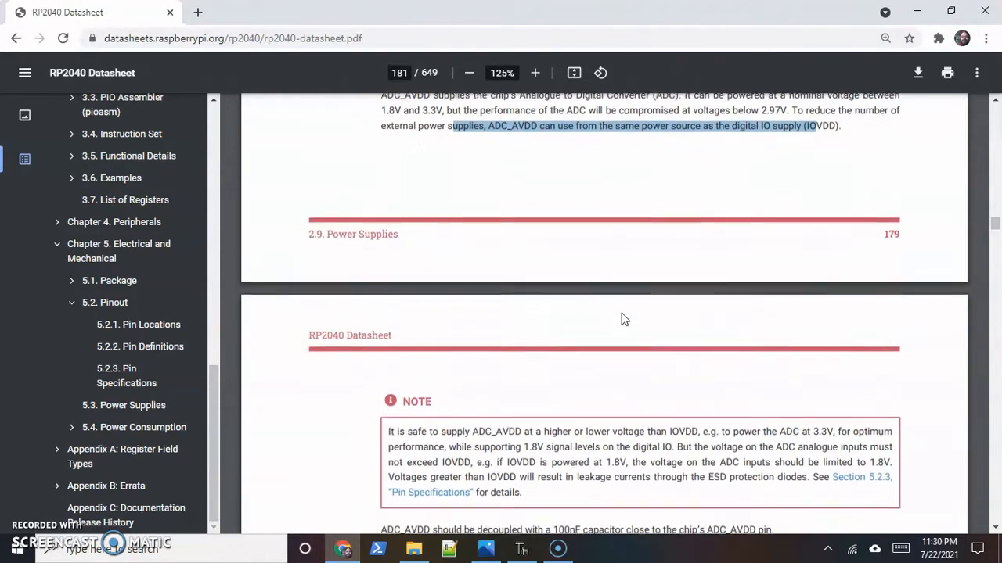
scroll(down, 3)
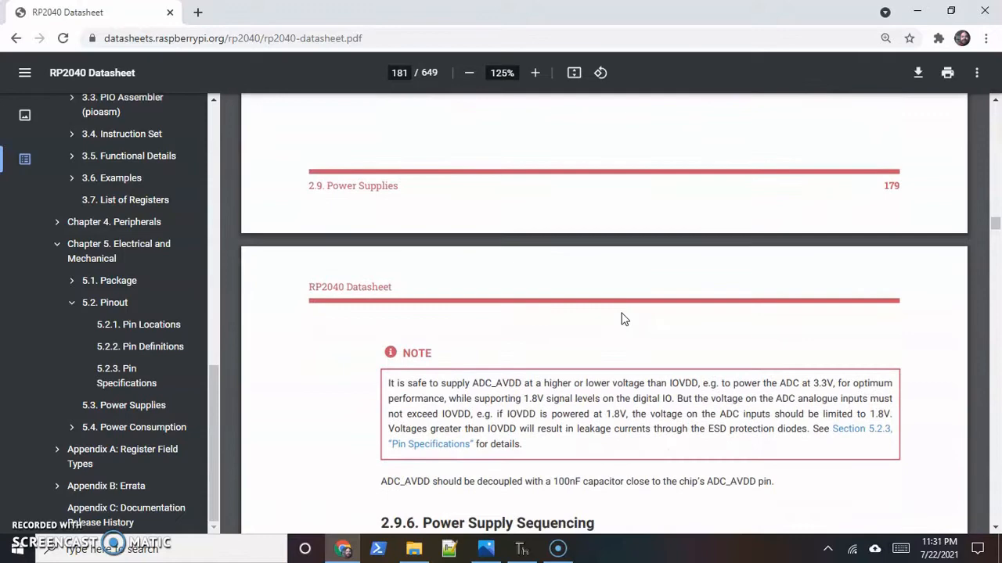
scroll(down, 3)
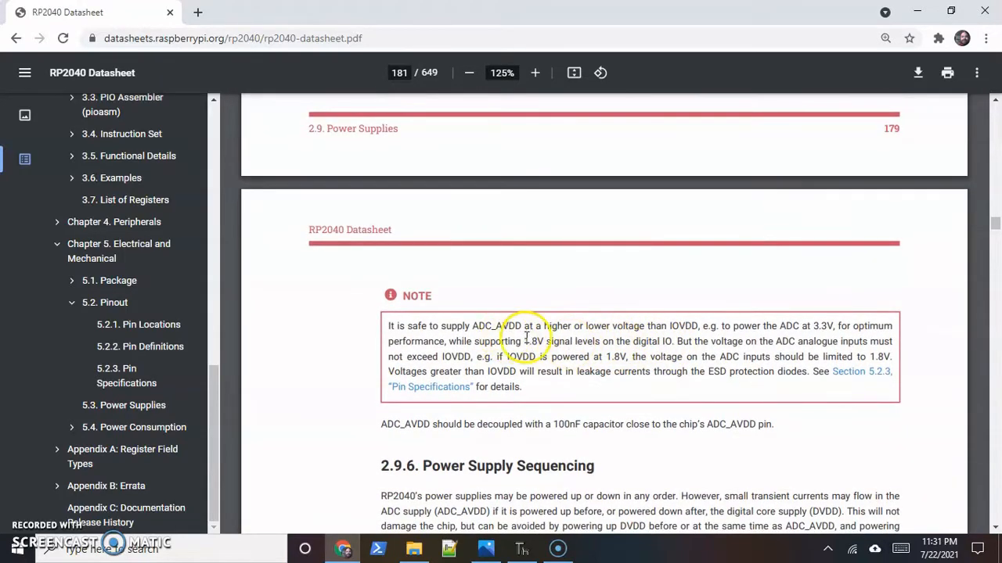
mouse_move(729, 343)
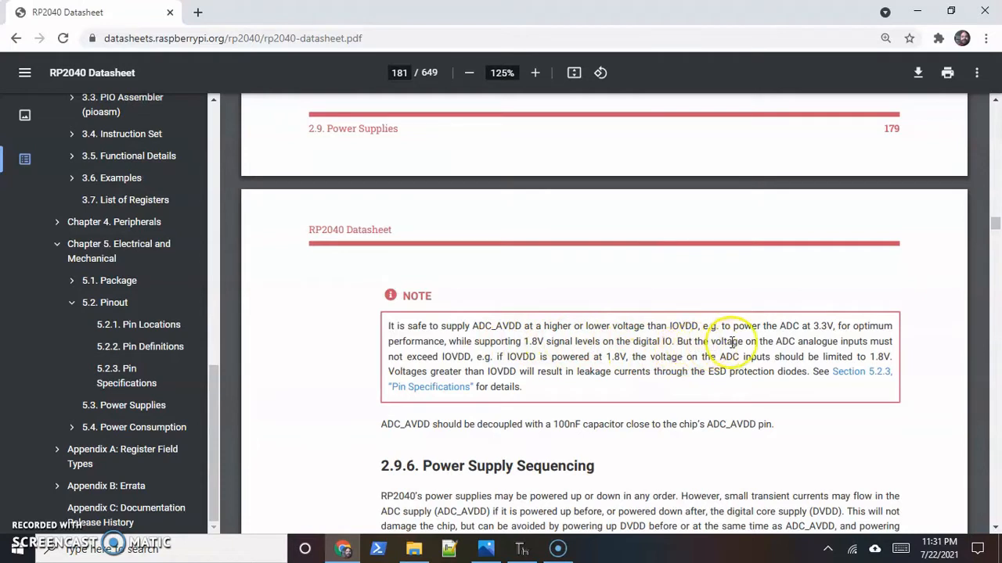
mouse_move(686, 347)
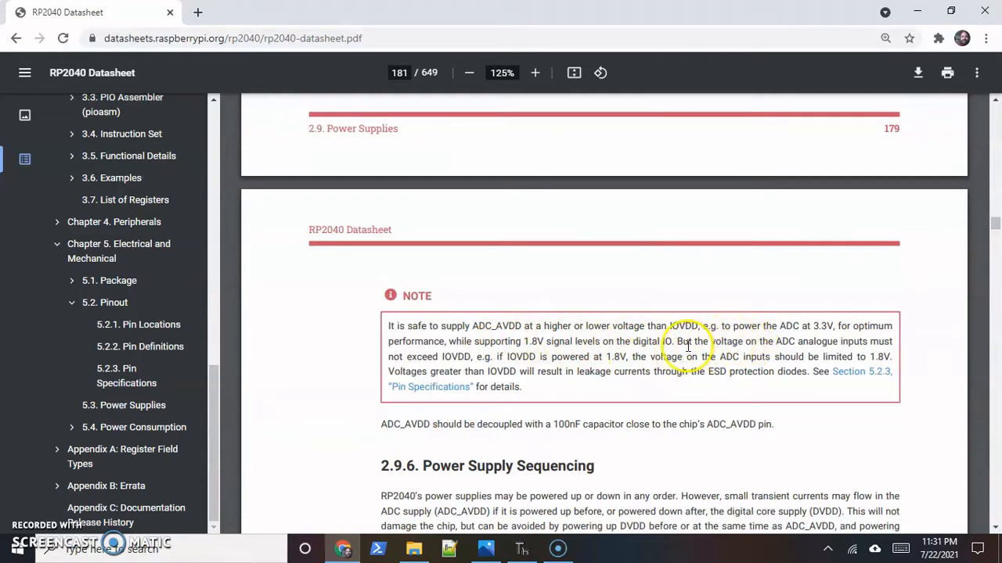
drag(675, 342, 701, 356)
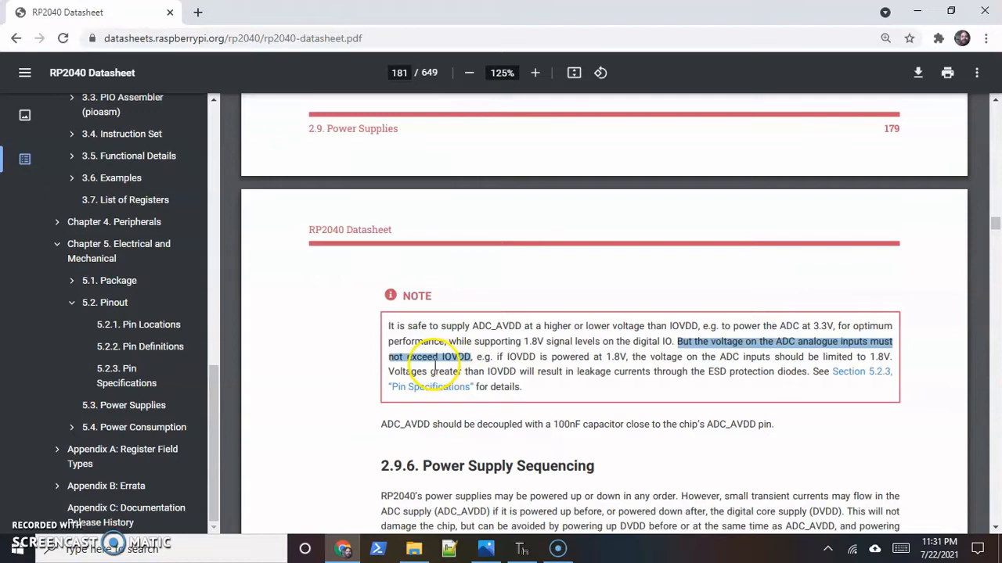
mouse_move(465, 363)
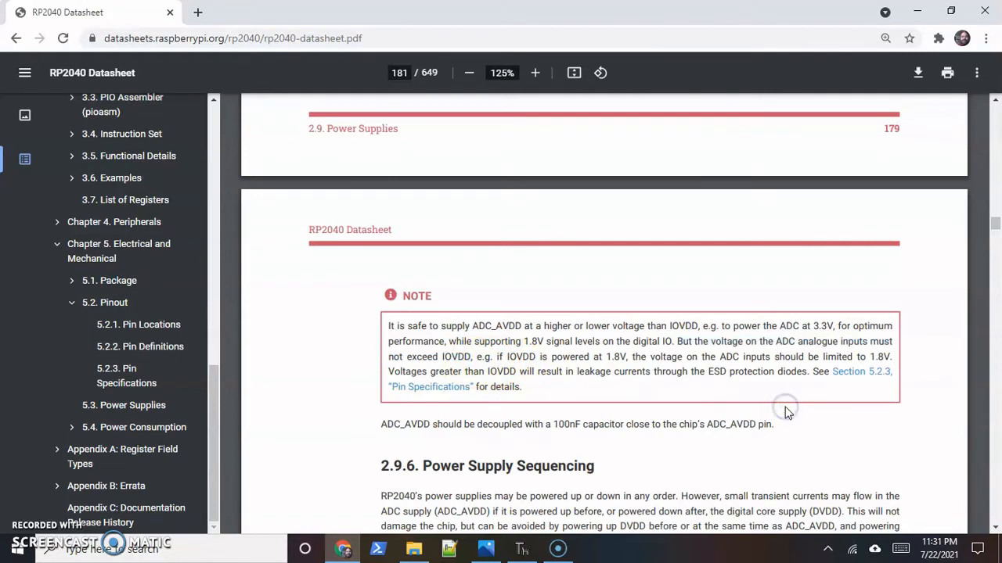
mouse_move(623, 364)
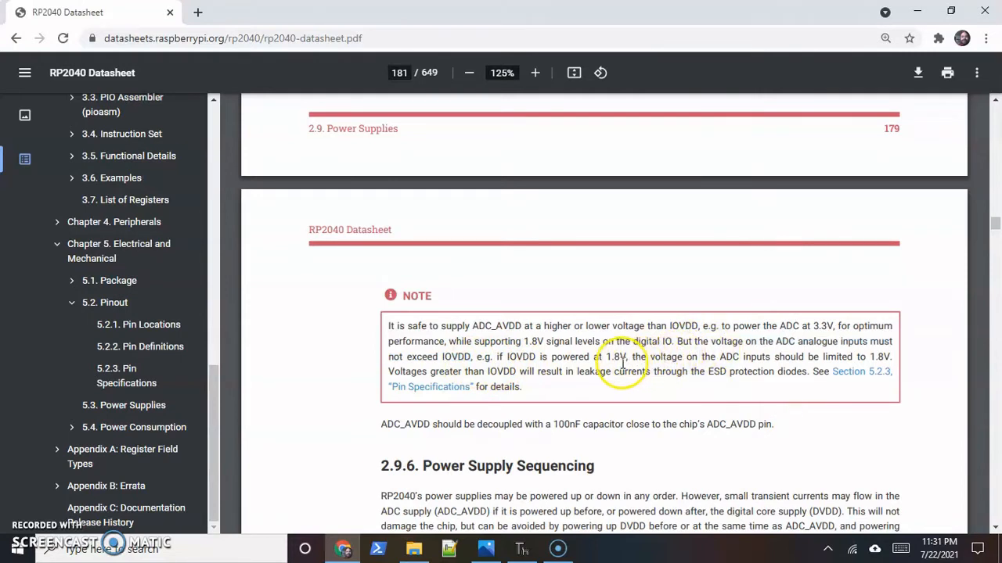
mouse_move(736, 341)
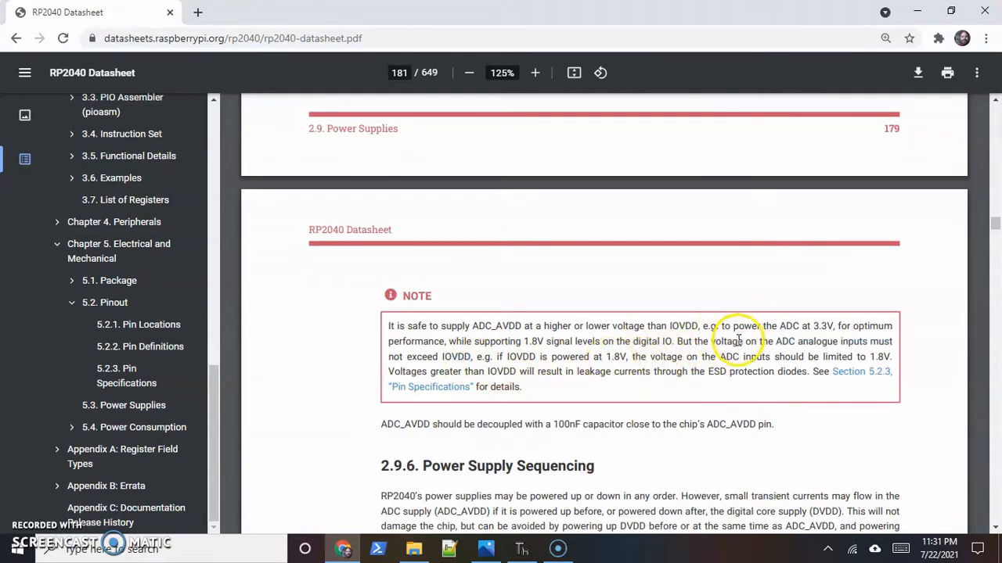
mouse_move(457, 360)
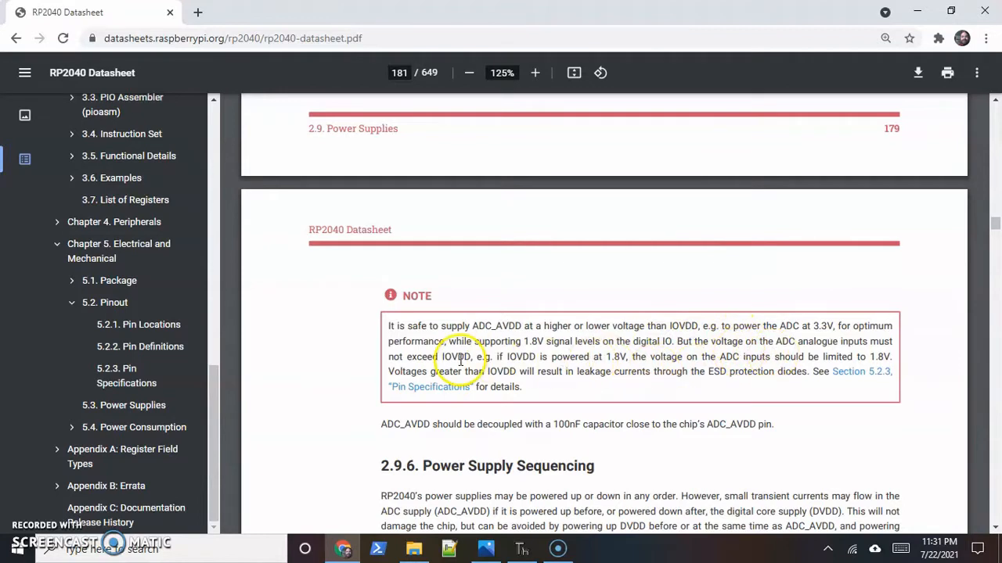
double_click(456, 357)
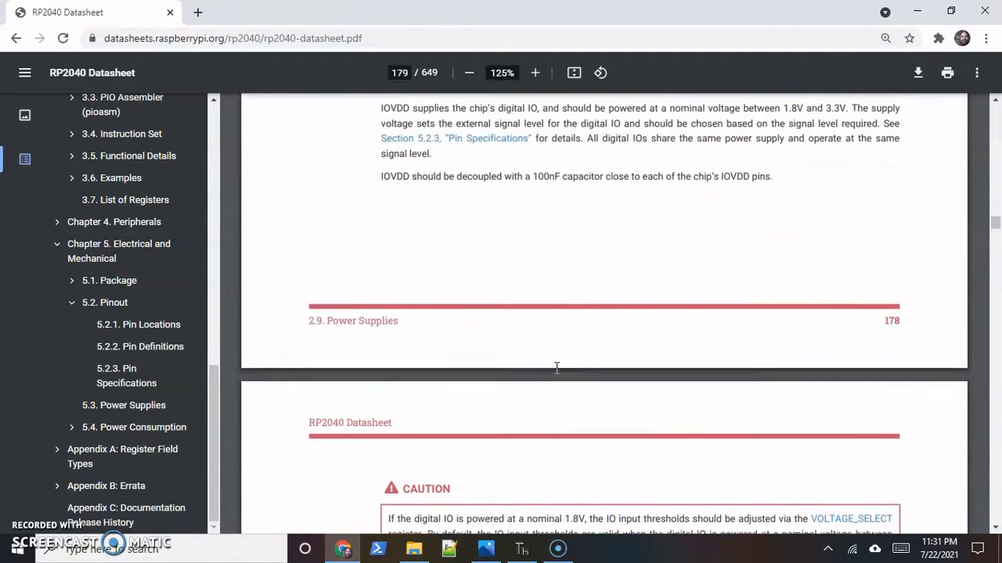
Highlight the IOVDD decoupling sentence and the 100nF capacitor value, then continue to the DVDD section.
scroll(up, 3)
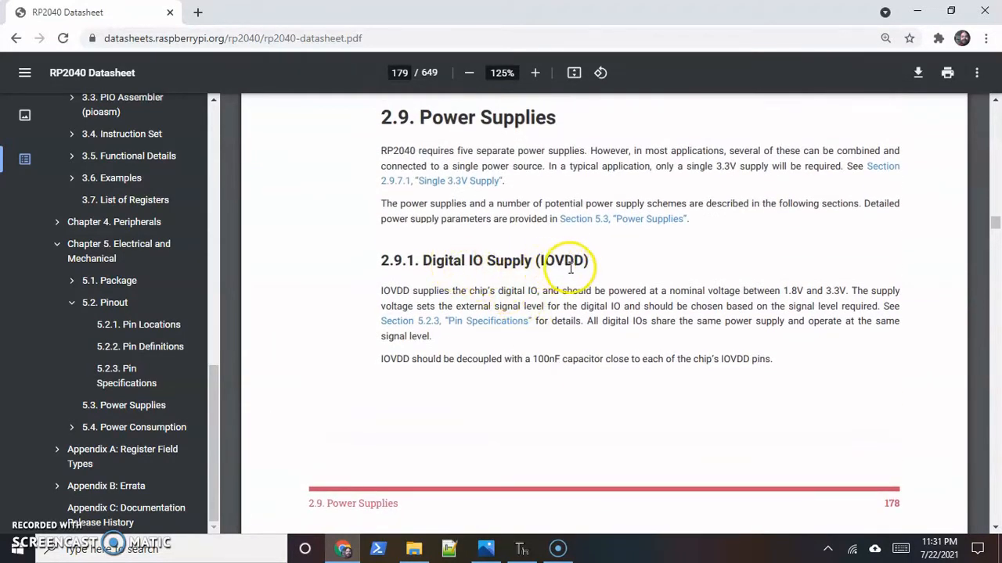
drag(466, 358, 536, 363)
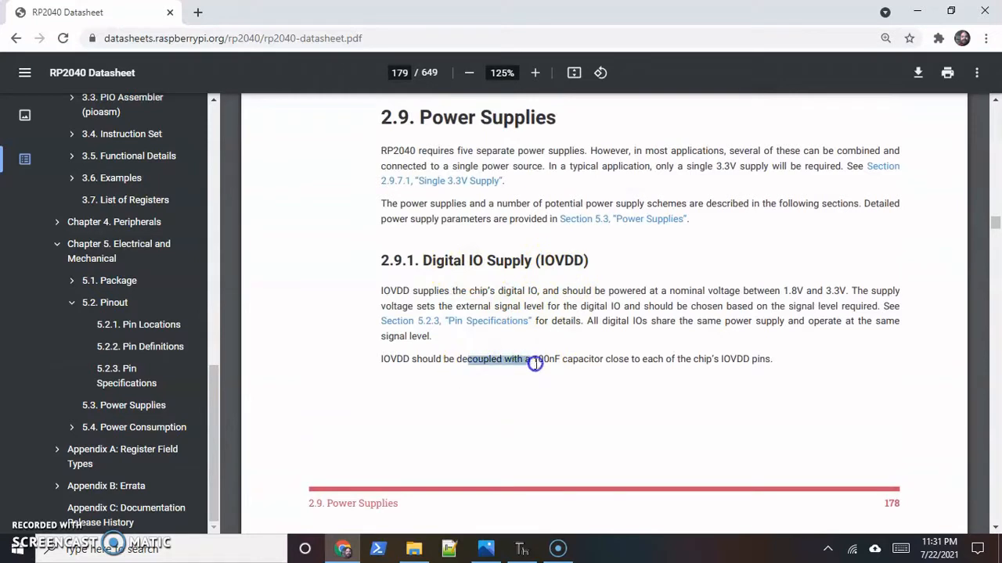
drag(535, 358, 642, 358)
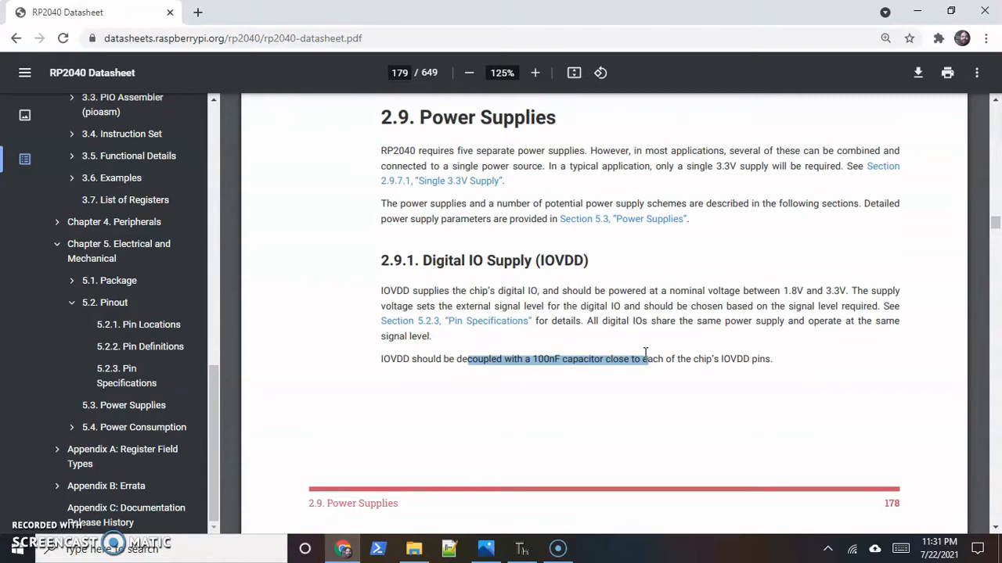
scroll(down, 3)
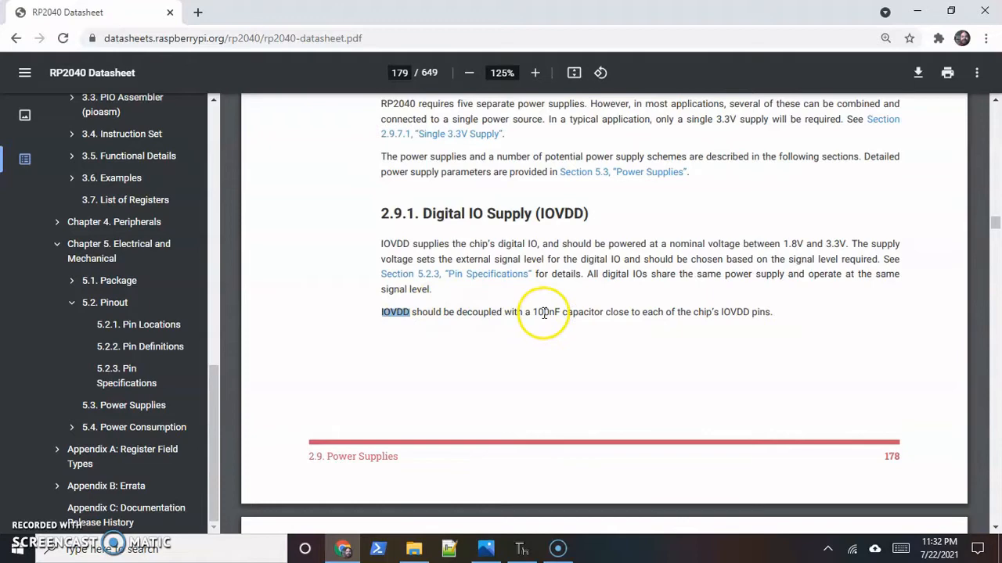
double_click(548, 313)
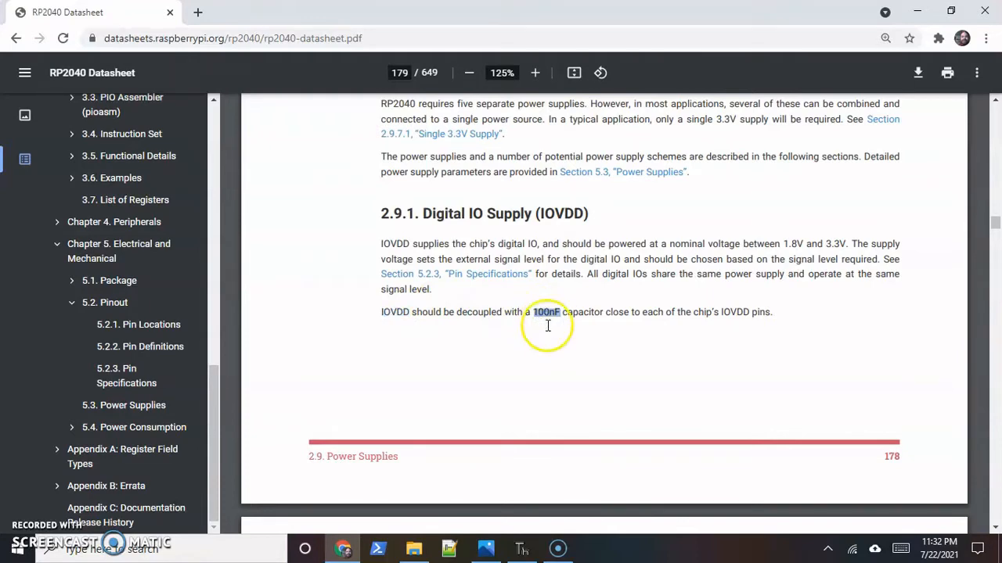
scroll(down, 3)
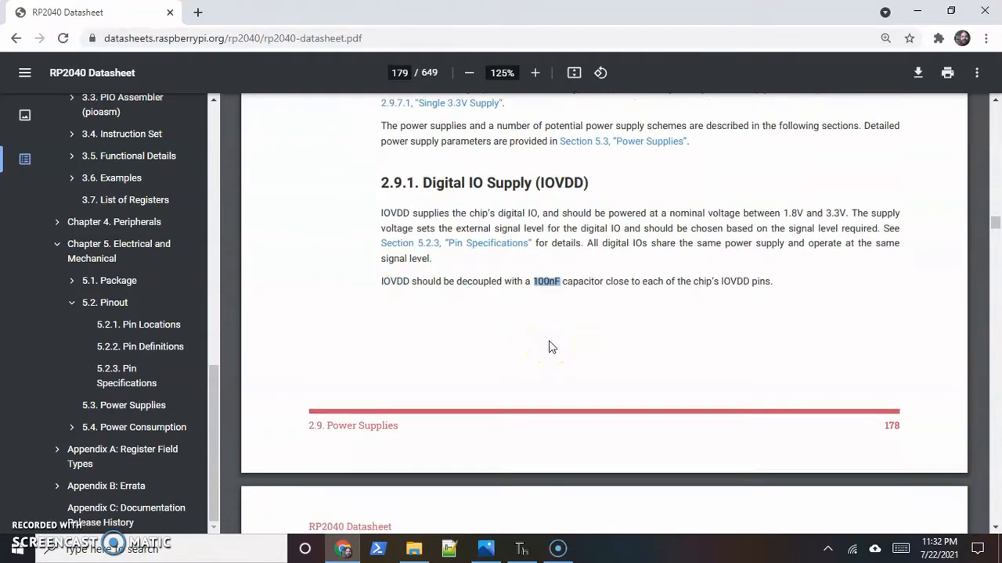
scroll(down, 3)
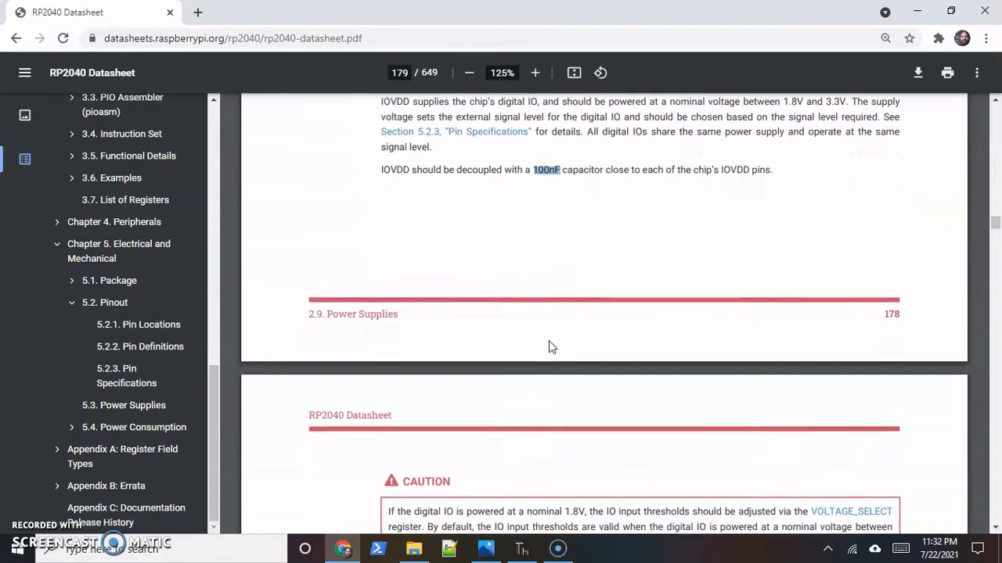
scroll(down, 3)
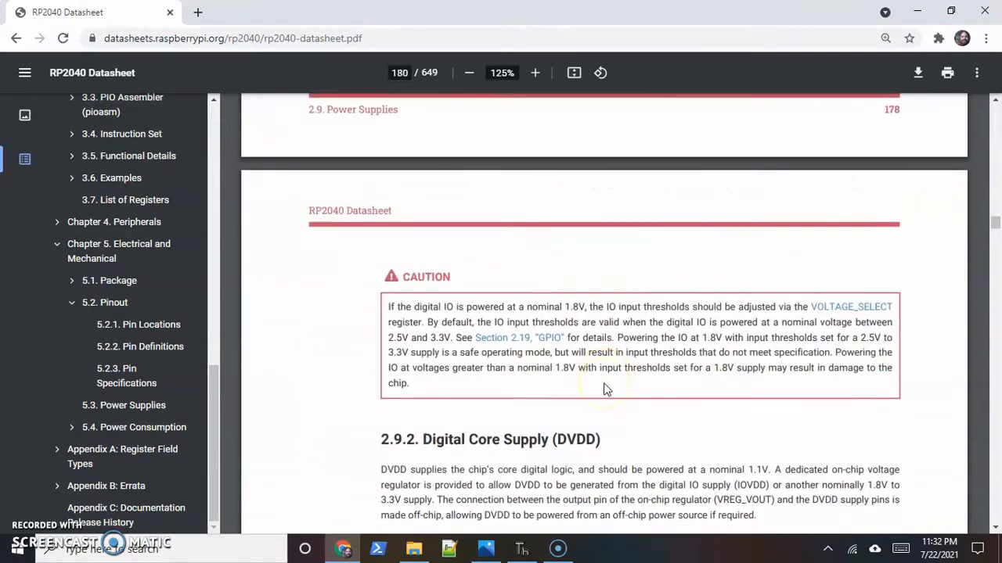
Highlight the ADC_AVDD shared-IOVDD-supply sentence and move to the ADC note on page 181.
scroll(down, 3)
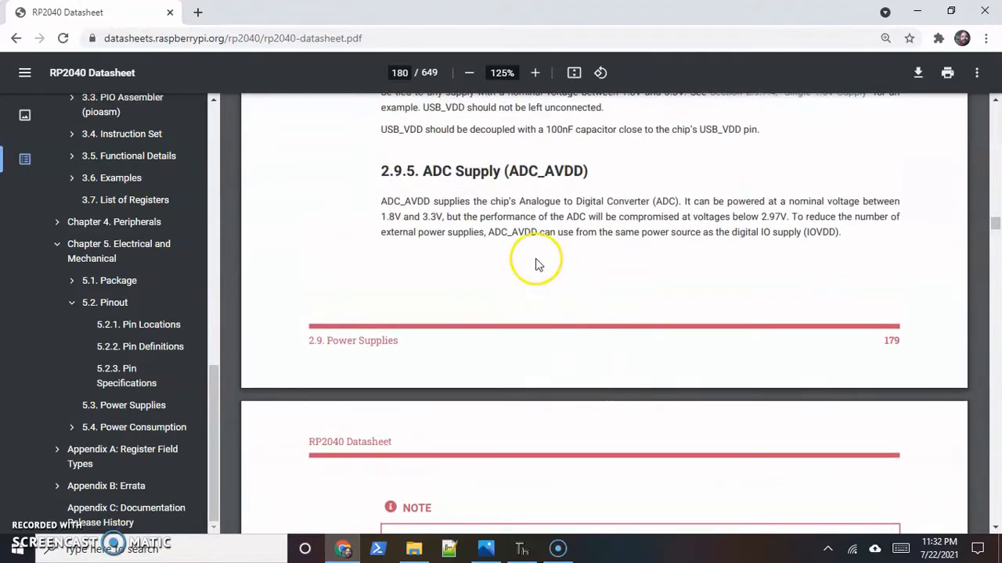
drag(507, 232, 792, 232)
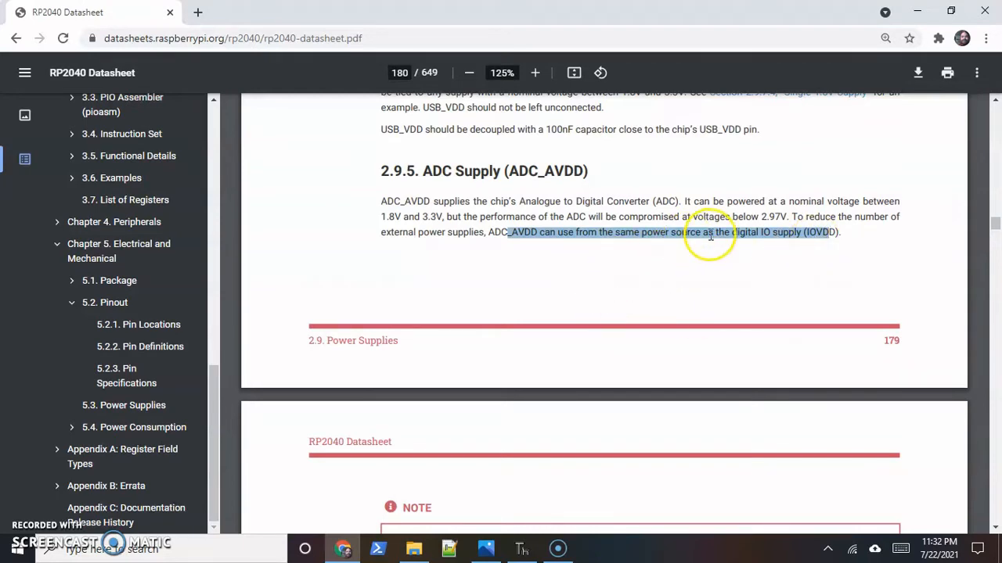
scroll(down, 3)
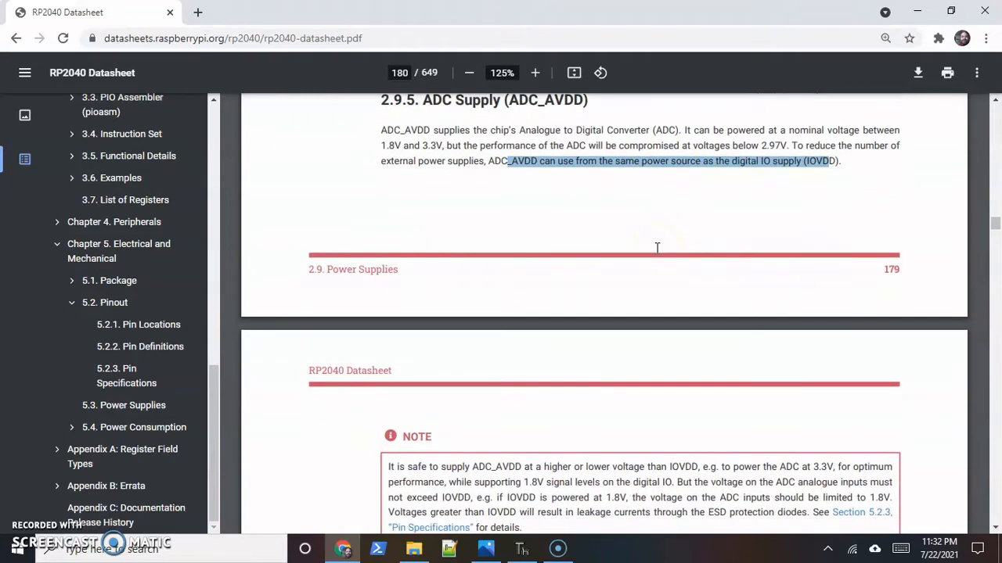
scroll(down, 3)
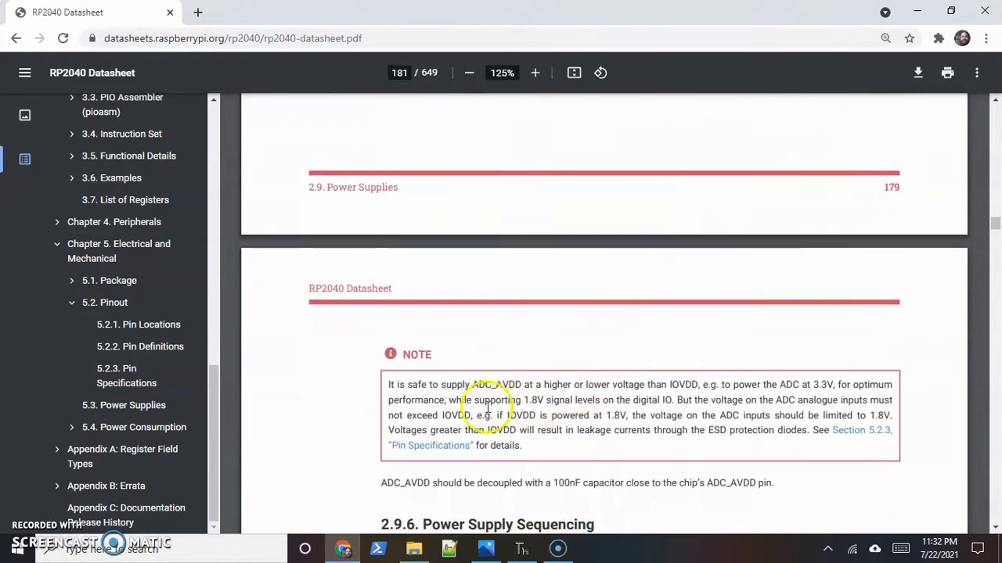
Highlight that ADC inputs must not exceed IOVDD in the ADC_AVDD note.
drag(407, 416, 482, 417)
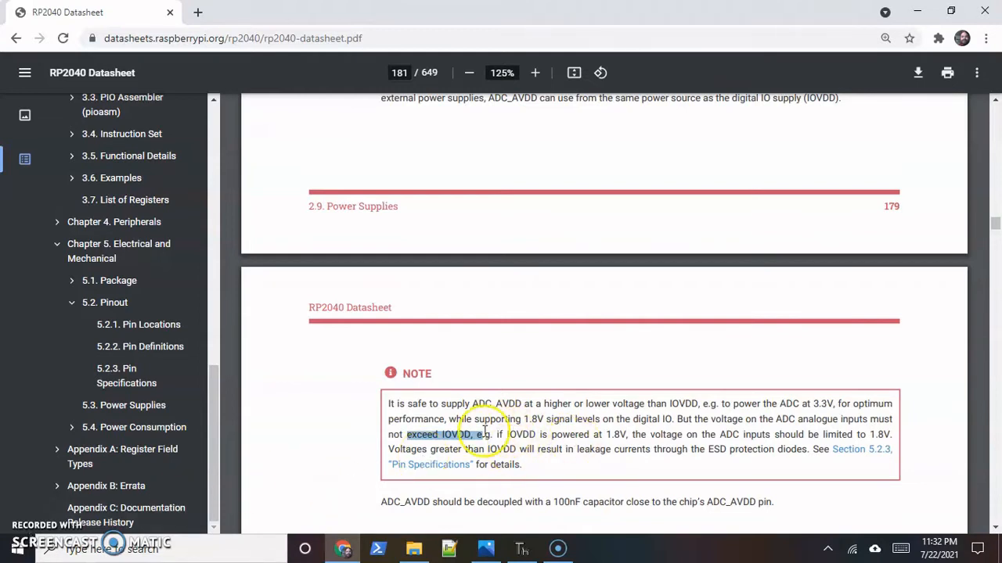
mouse_move(563, 427)
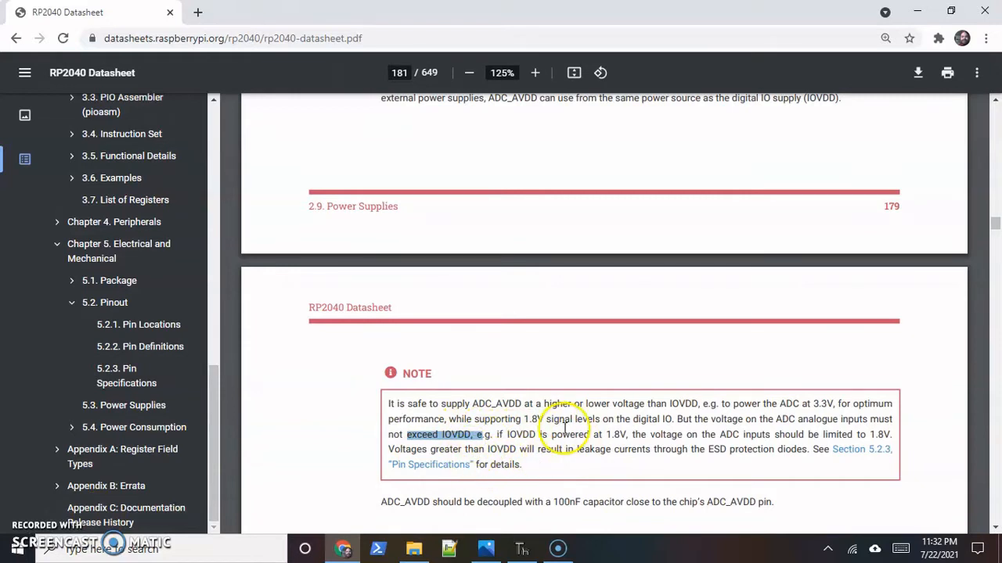
mouse_move(607, 441)
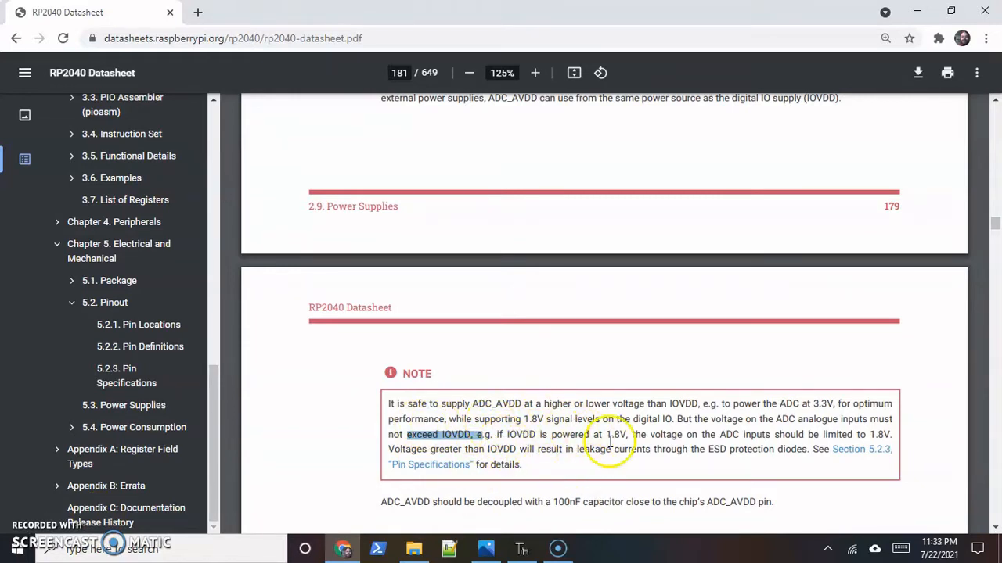
mouse_move(507, 449)
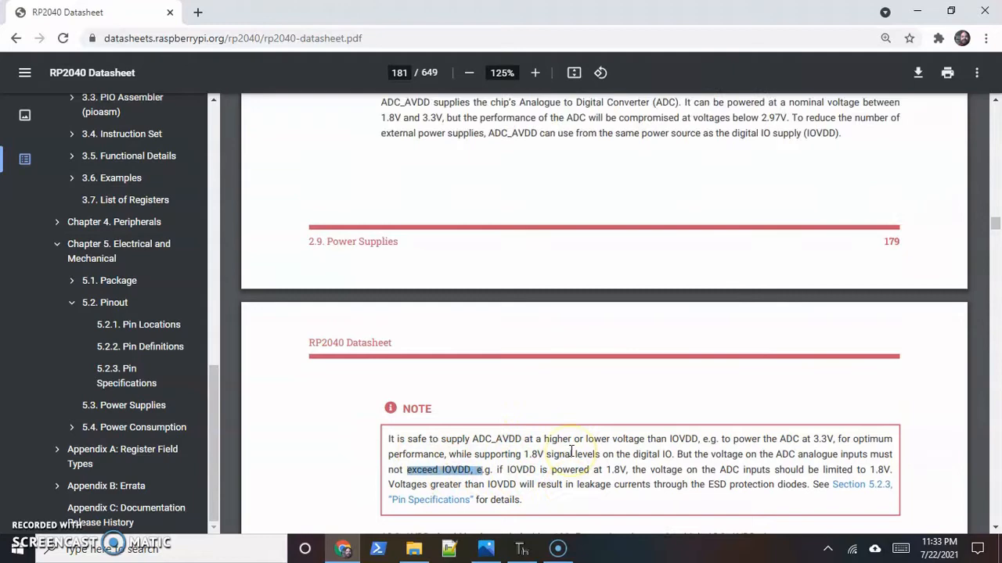
scroll(down, 3)
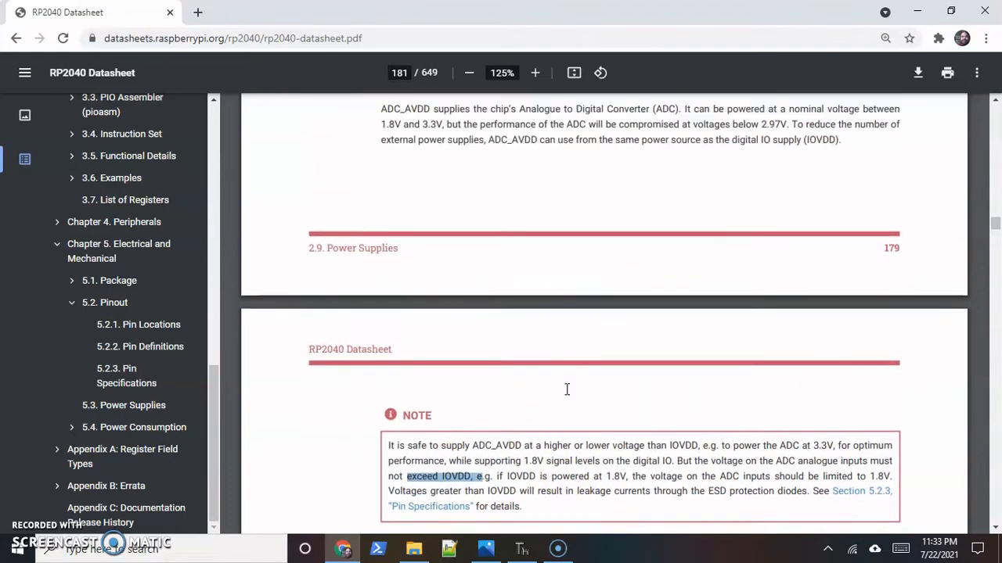
scroll(down, 3)
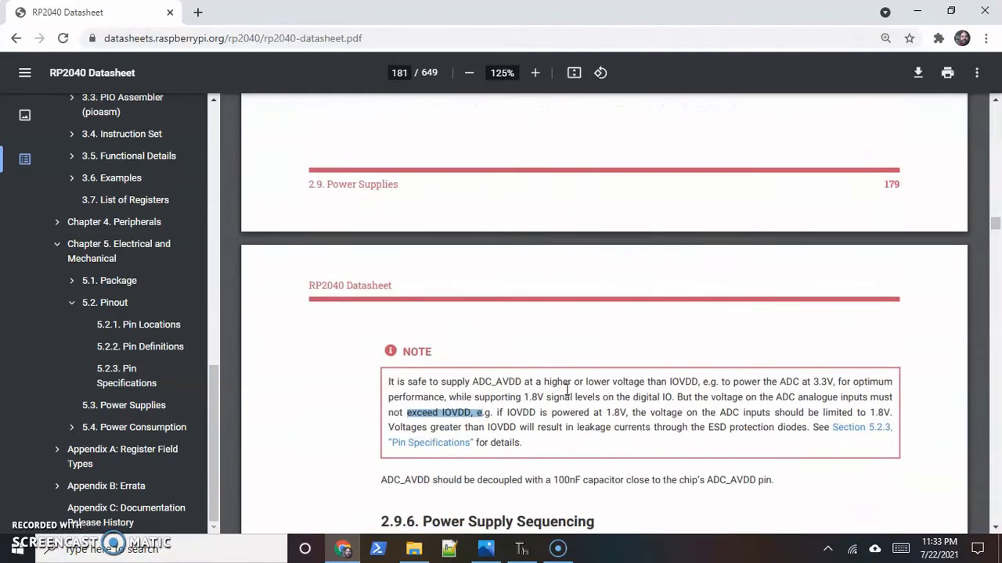
scroll(down, 3)
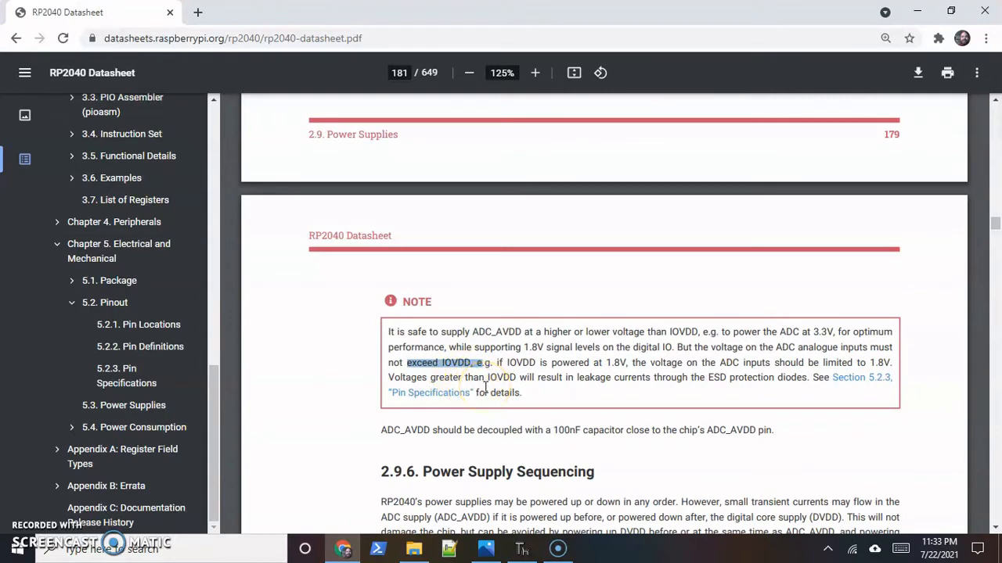
mouse_move(468, 399)
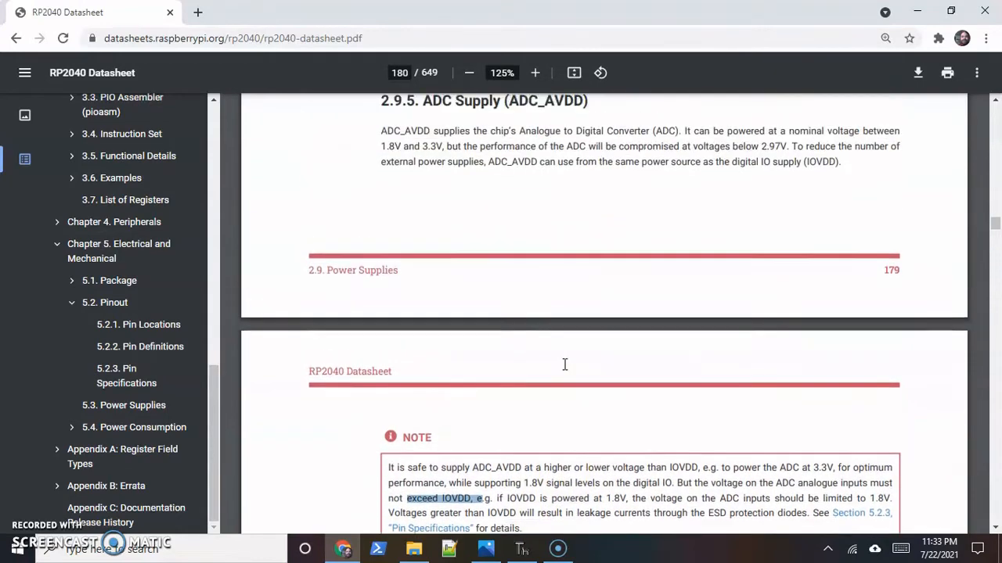
scroll(down, 3)
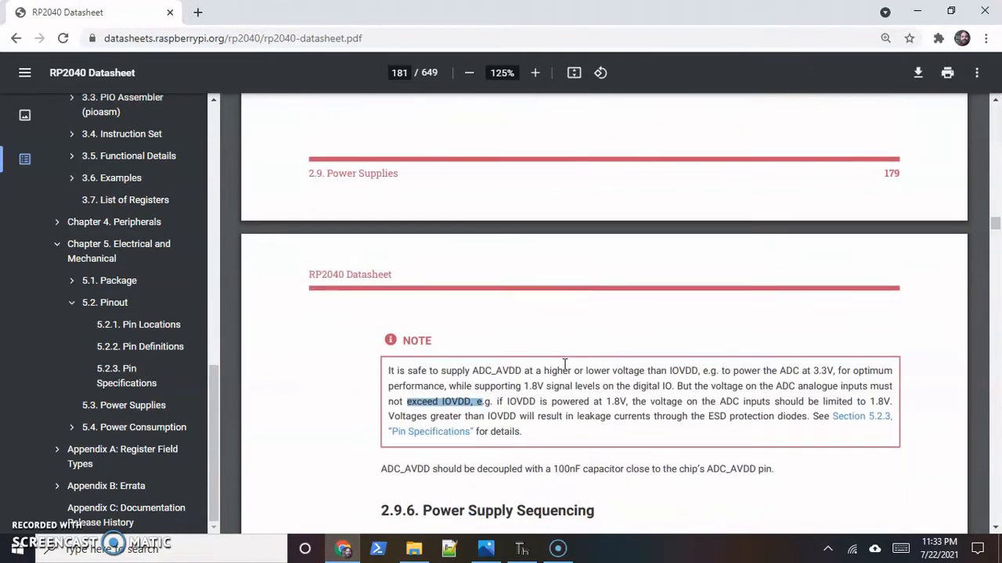
mouse_move(231, 427)
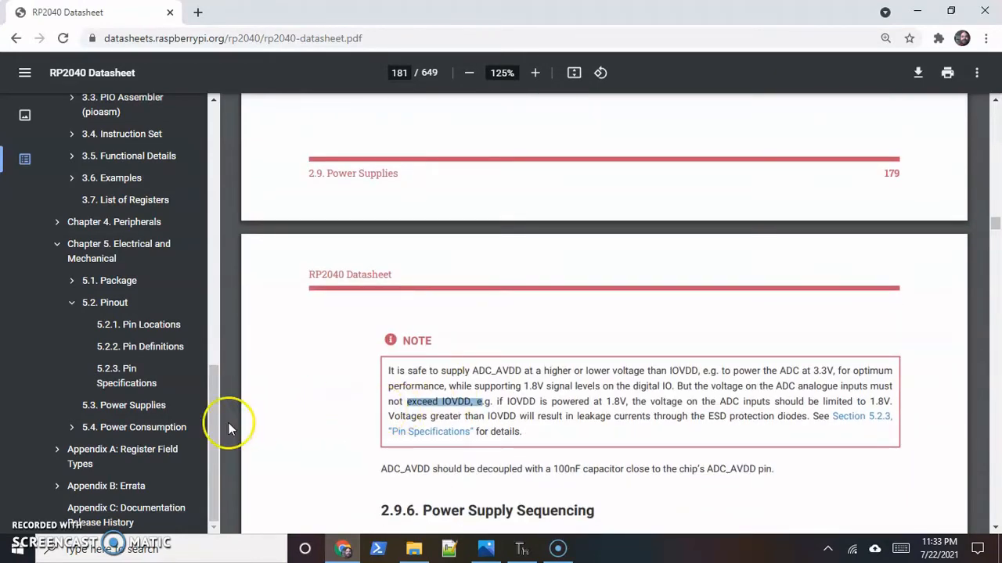
mouse_move(31, 532)
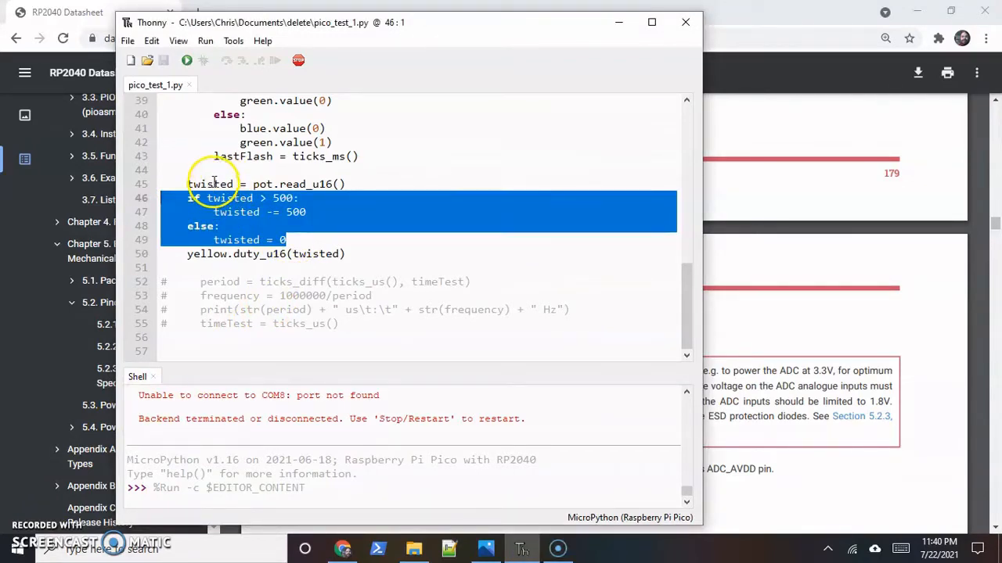
mouse_move(274, 184)
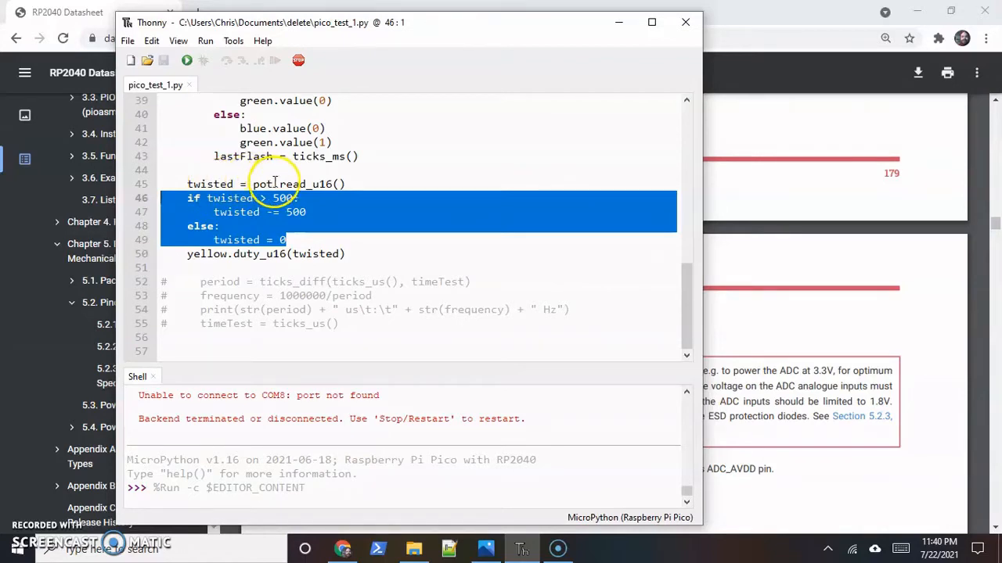
mouse_move(209, 185)
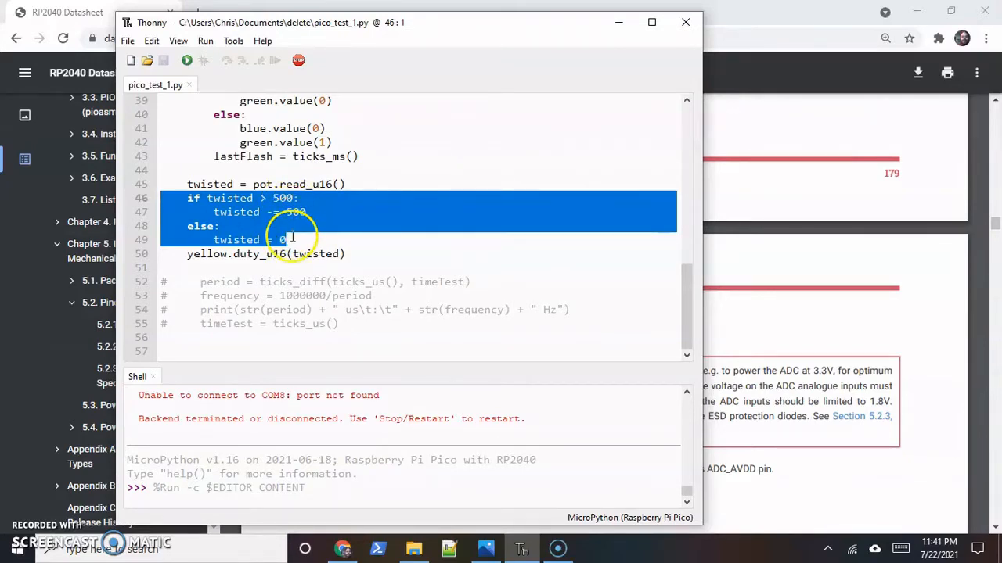
mouse_move(269, 219)
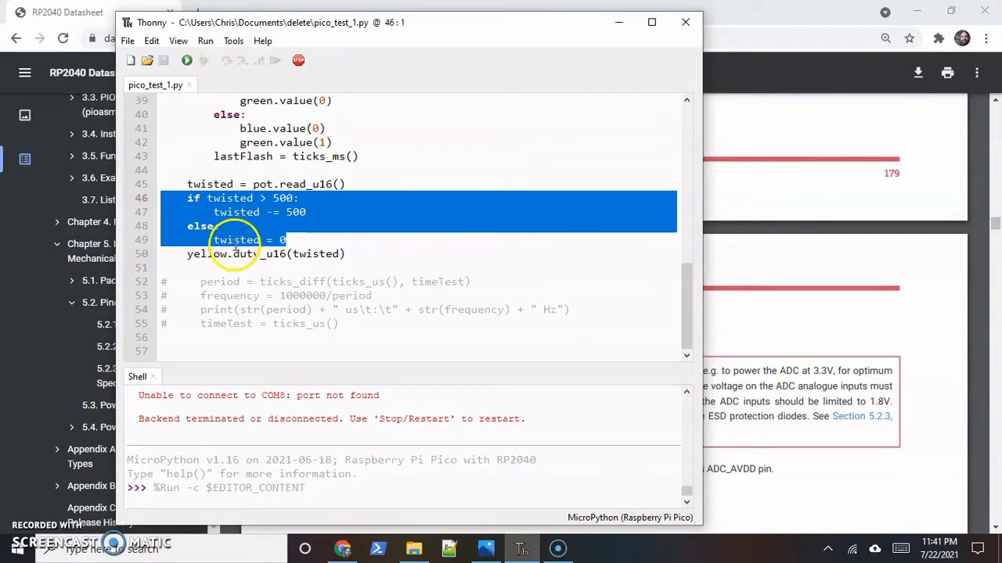
click(291, 241)
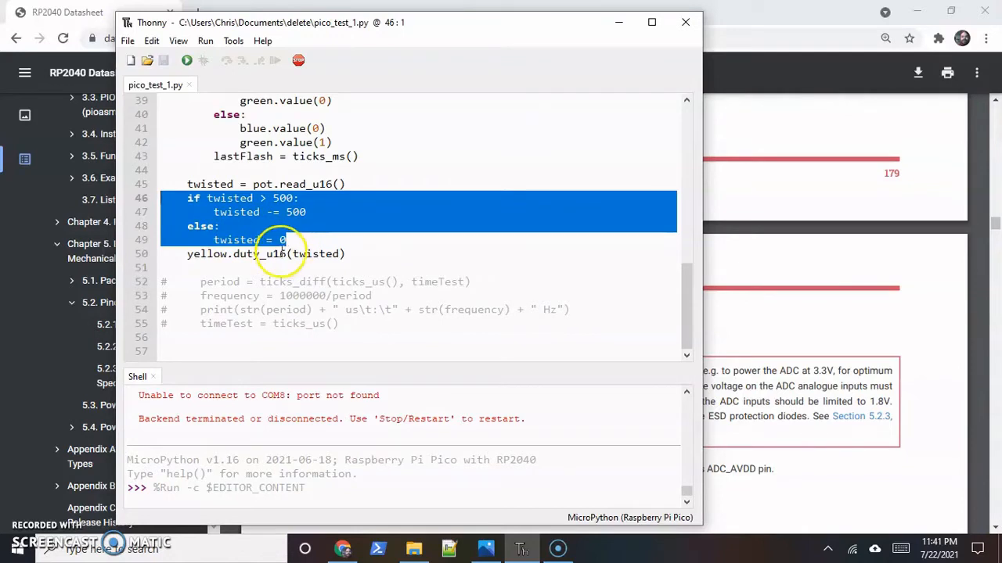
click(244, 254)
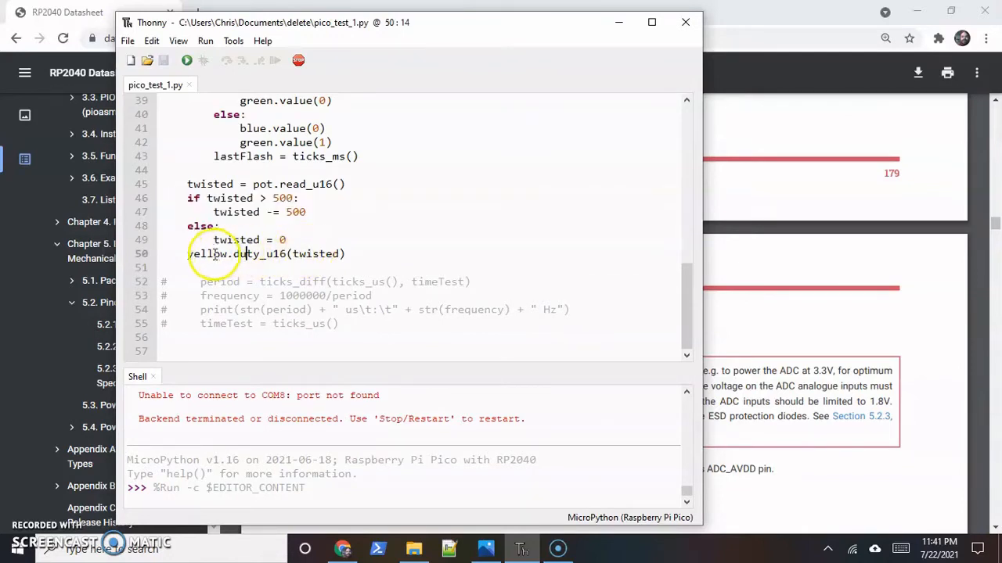
double_click(206, 254)
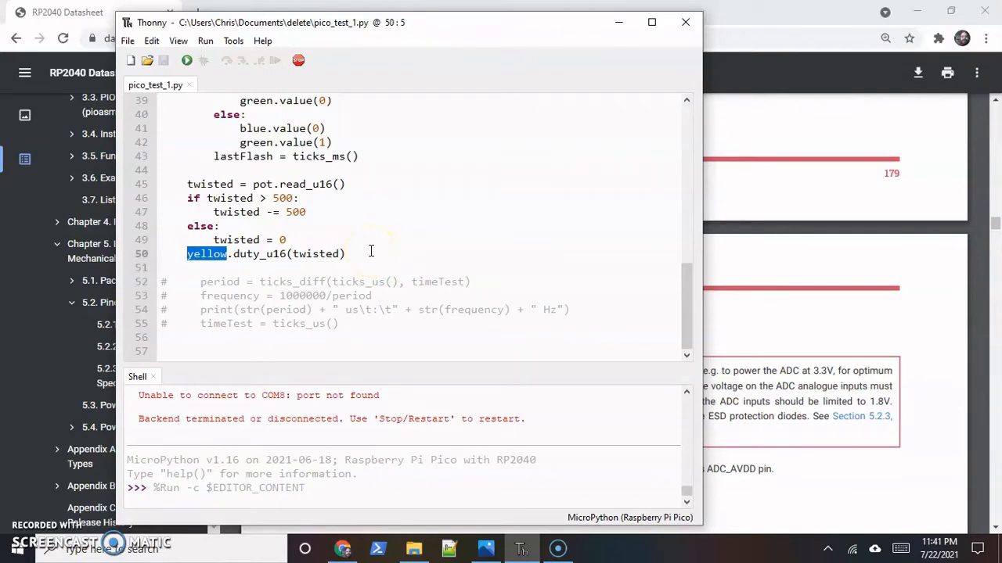
mouse_move(358, 323)
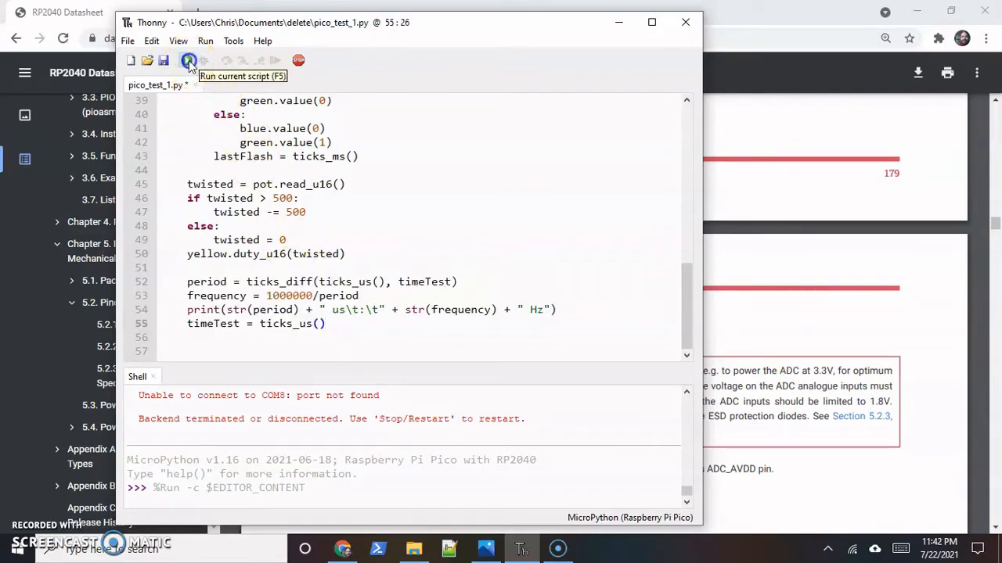
Run pico_test_1.py so the Shell streams loop period (us) and frequency (Hz) lines.
click(186, 59)
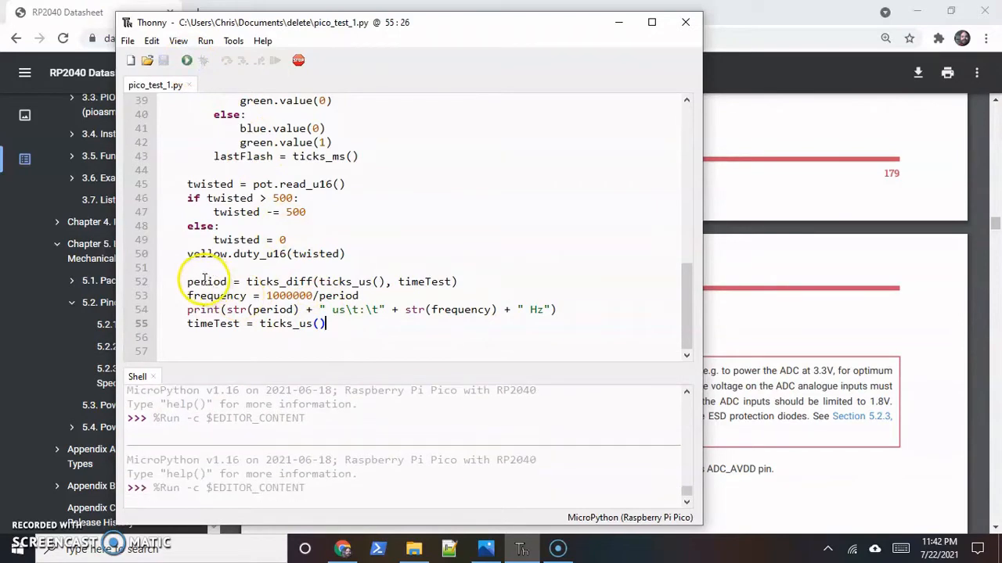
double_click(207, 282)
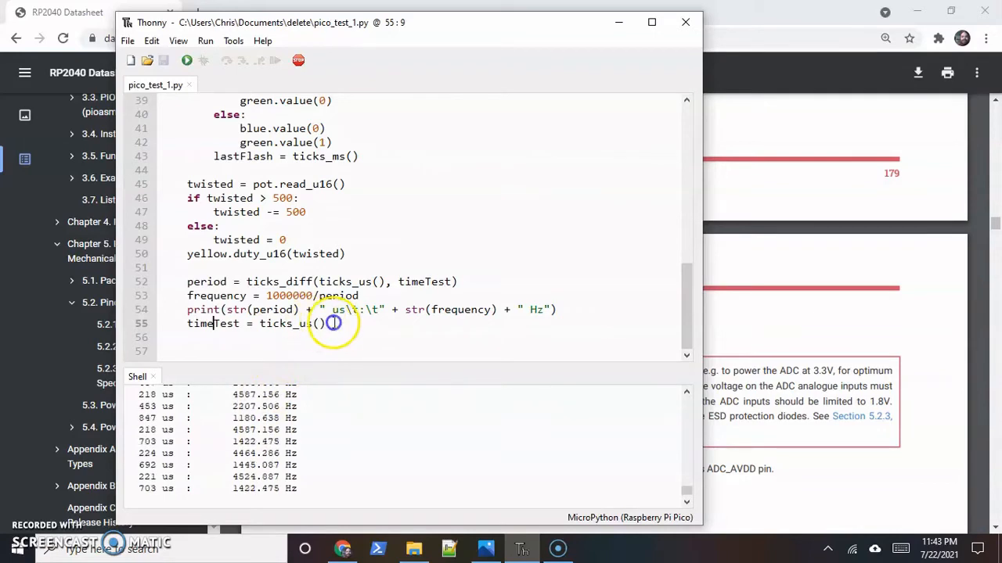
Move Thonny aside so Chrome's datasheet IOVDD section comes to the front.
drag(188, 282, 325, 322)
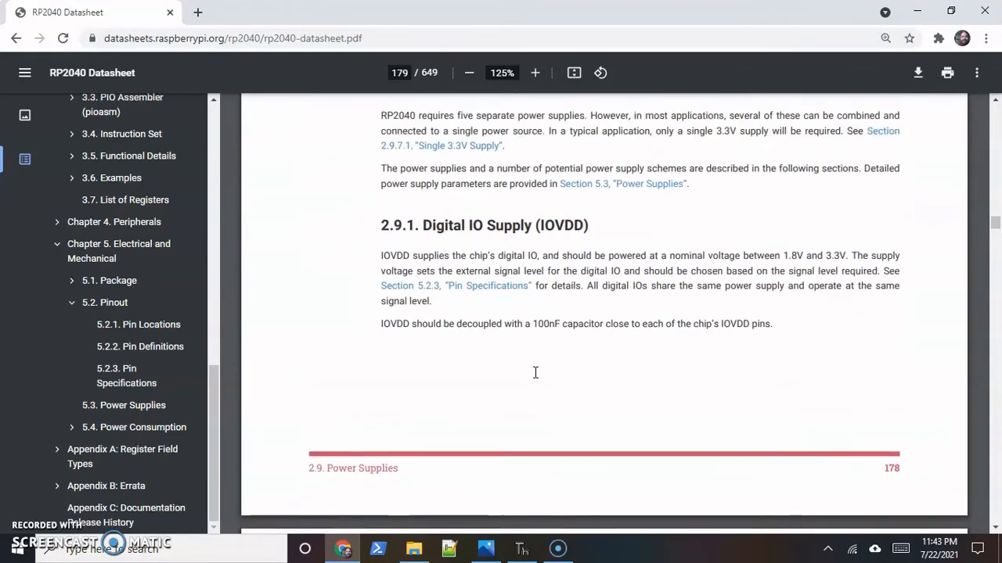
Highlight 'be decoupled with a 100nF capacitor' and move down to the ADC_AVDD note.
drag(445, 324, 598, 313)
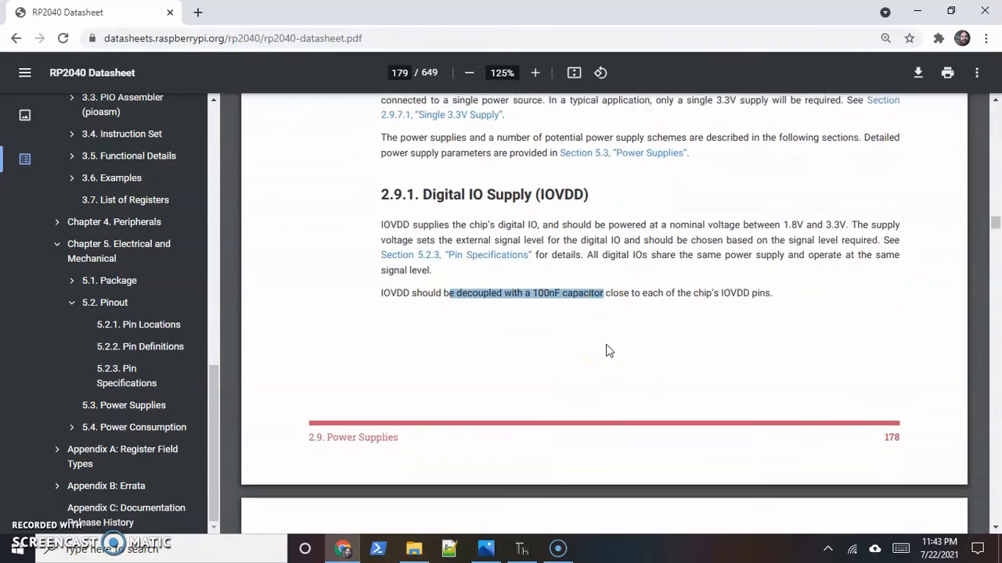
scroll(down, 3)
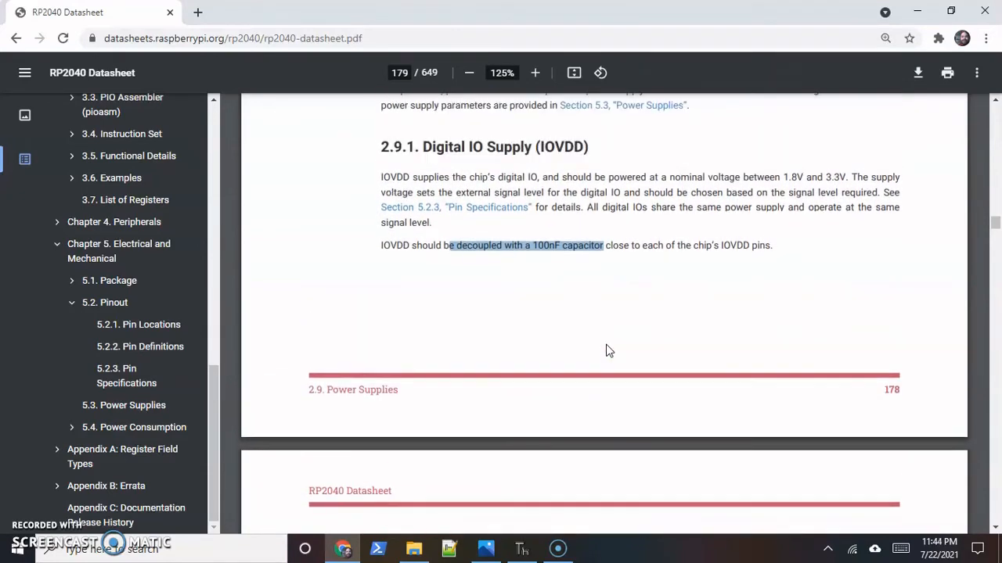
scroll(down, 3)
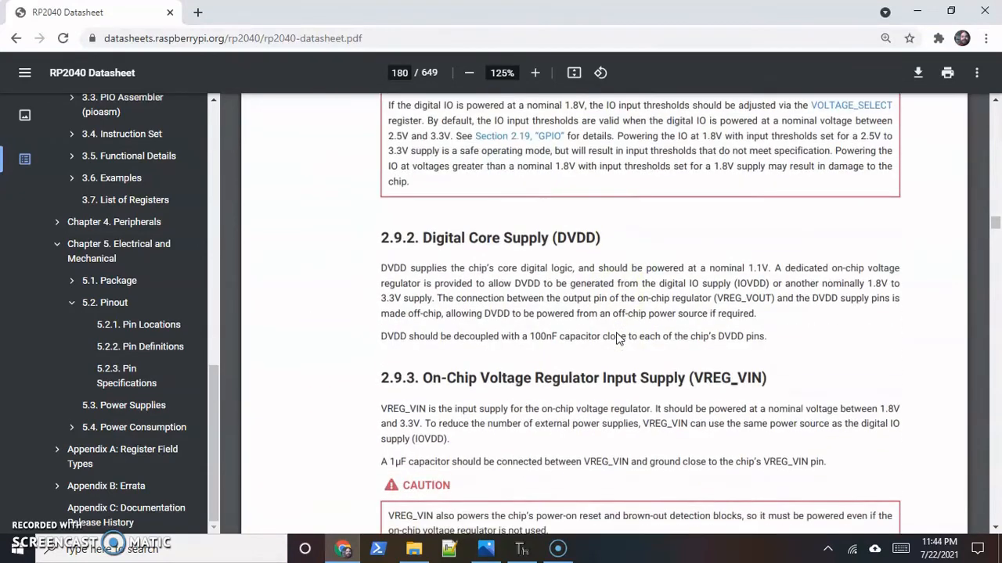
scroll(down, 3)
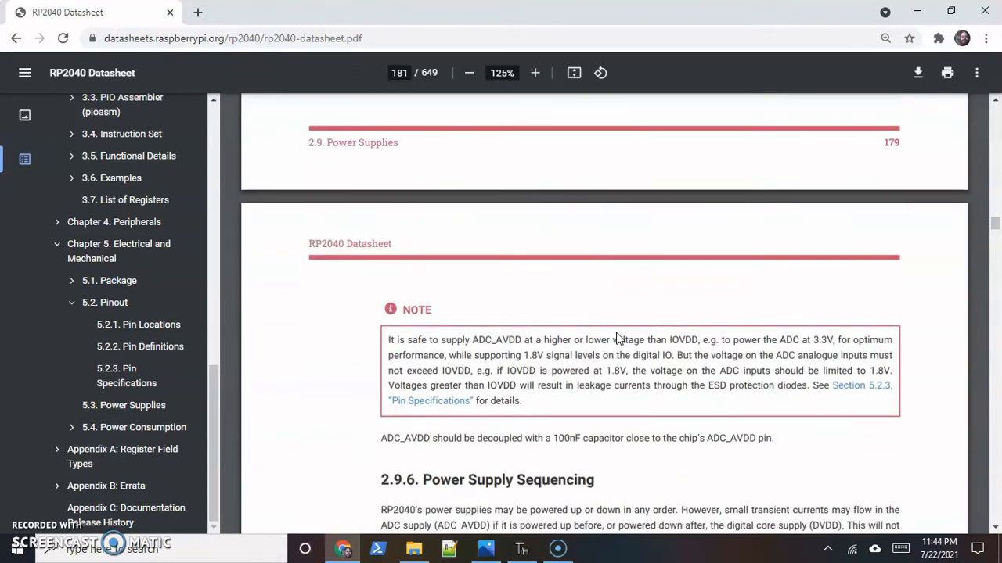
scroll(down, 3)
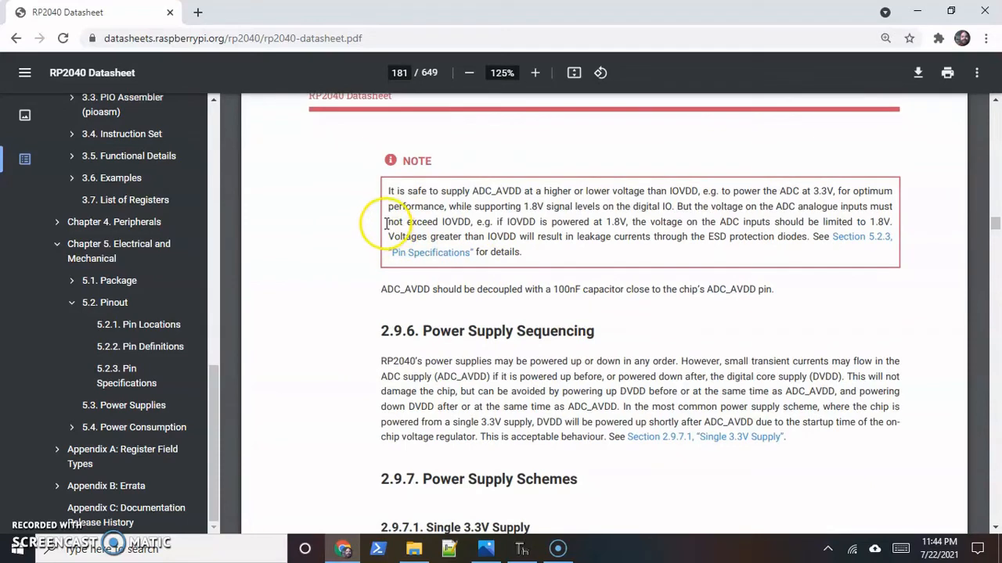
Highlight 'not exceed IOVDD' in the note, then bring Thonny's streaming output back.
drag(388, 222, 476, 222)
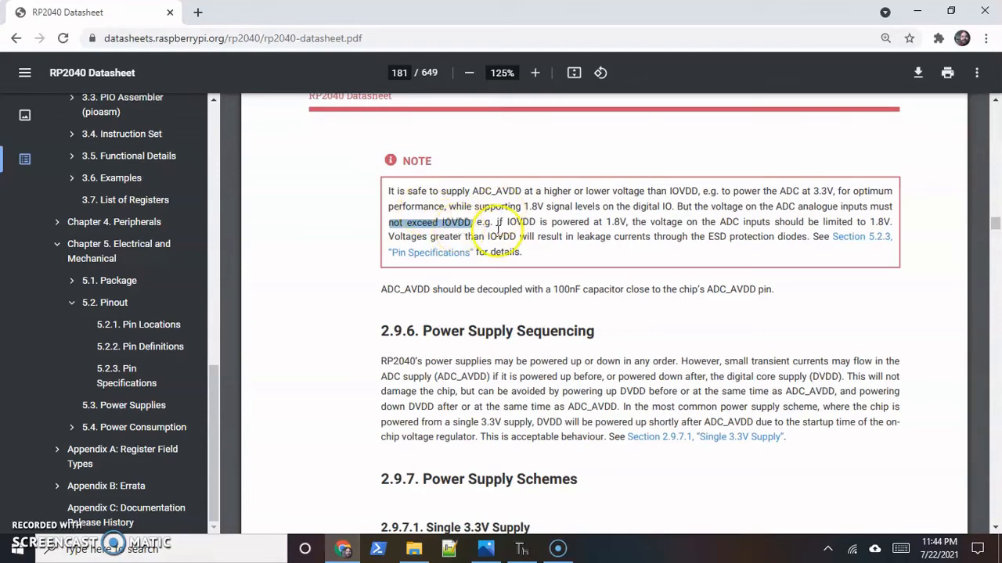
mouse_move(567, 265)
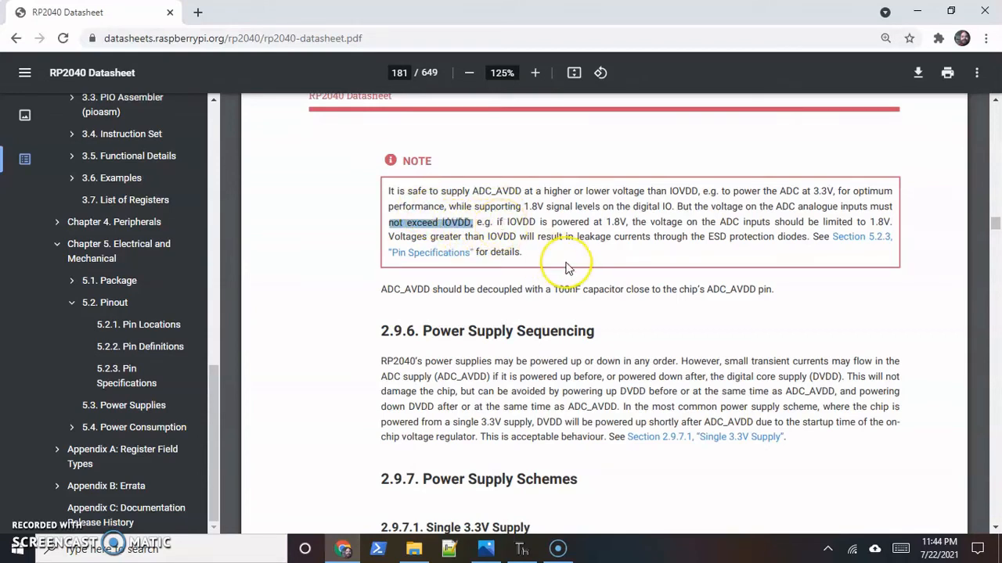
mouse_move(520, 512)
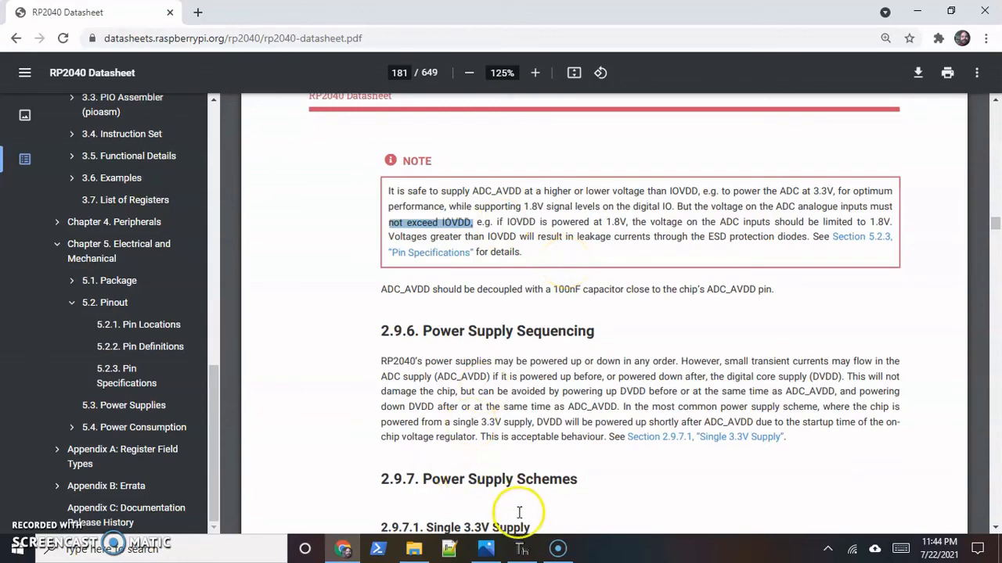
click(521, 547)
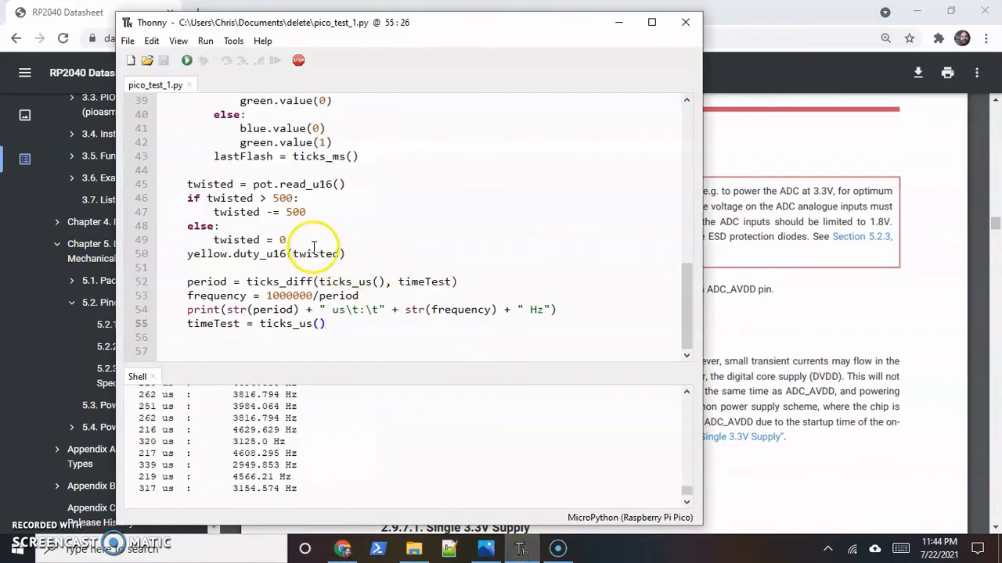